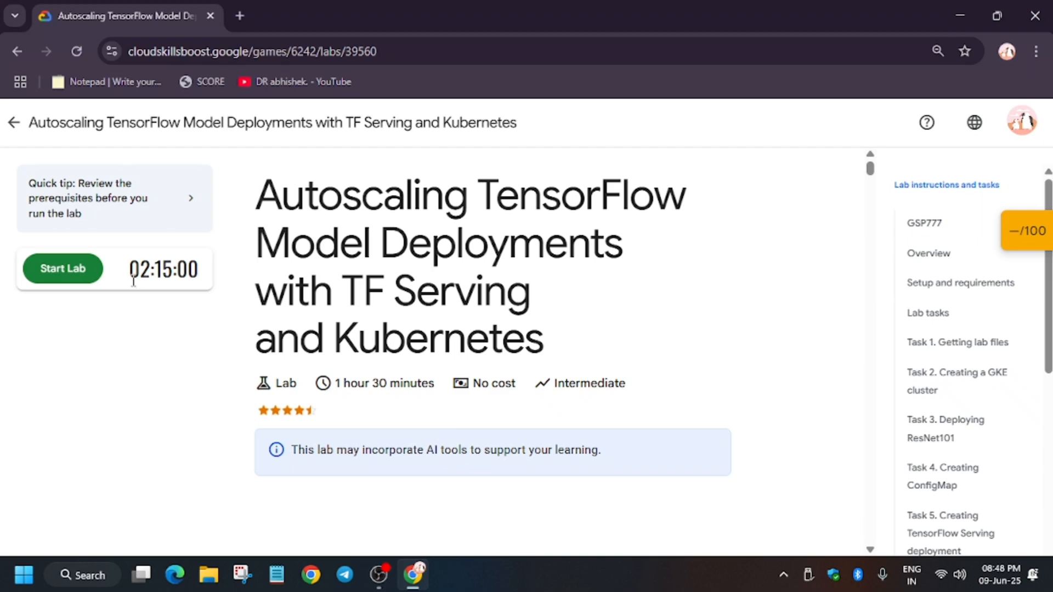
Start the Autoscaling TensorFlow Model Deployments lab after passing the reCAPTCHA check.
left_click(62, 269)
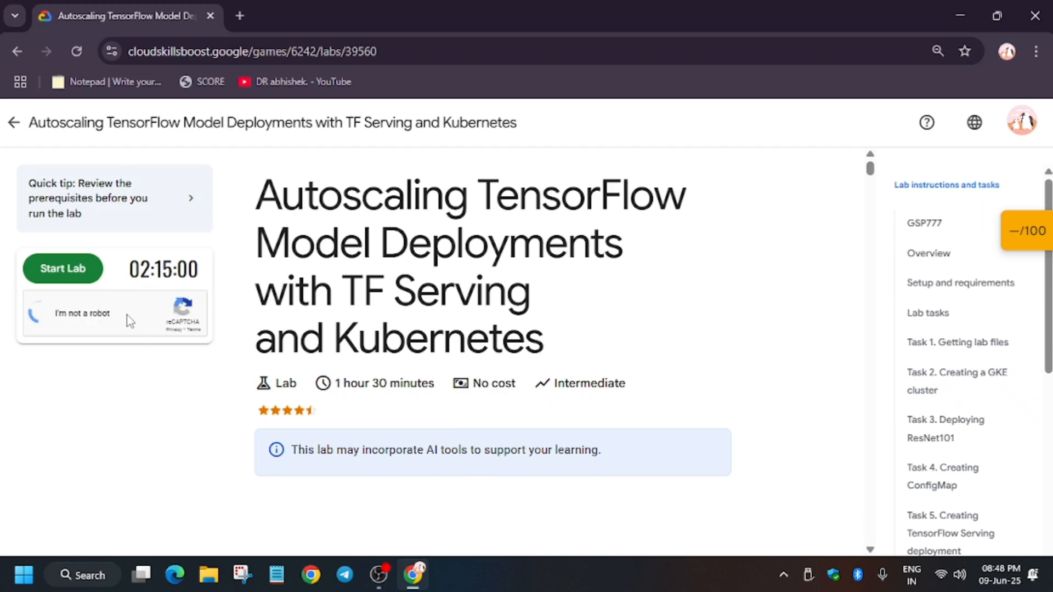
left_click(41, 313)
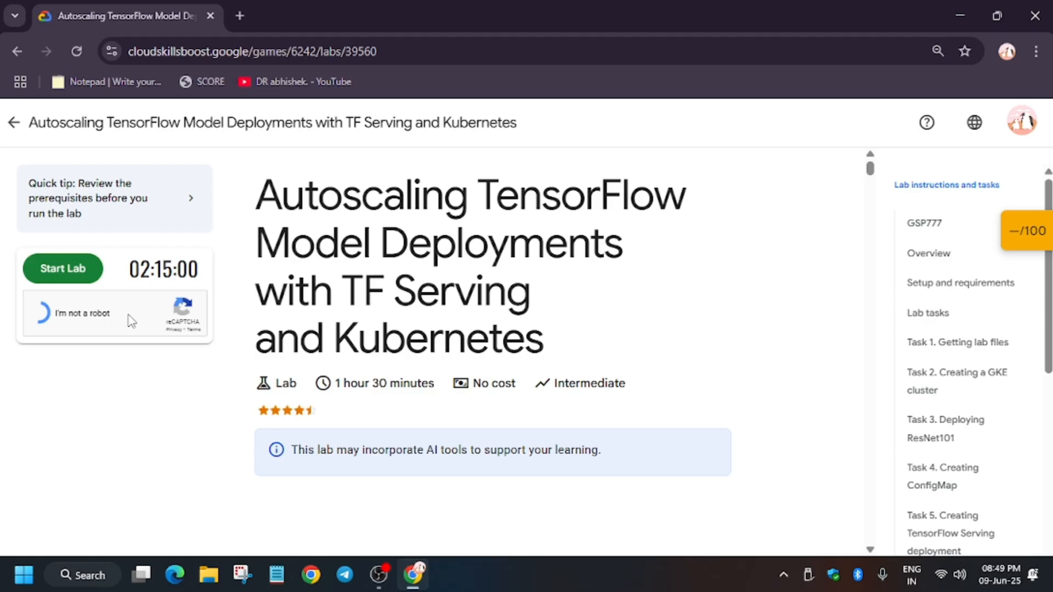
left_click(43, 314)
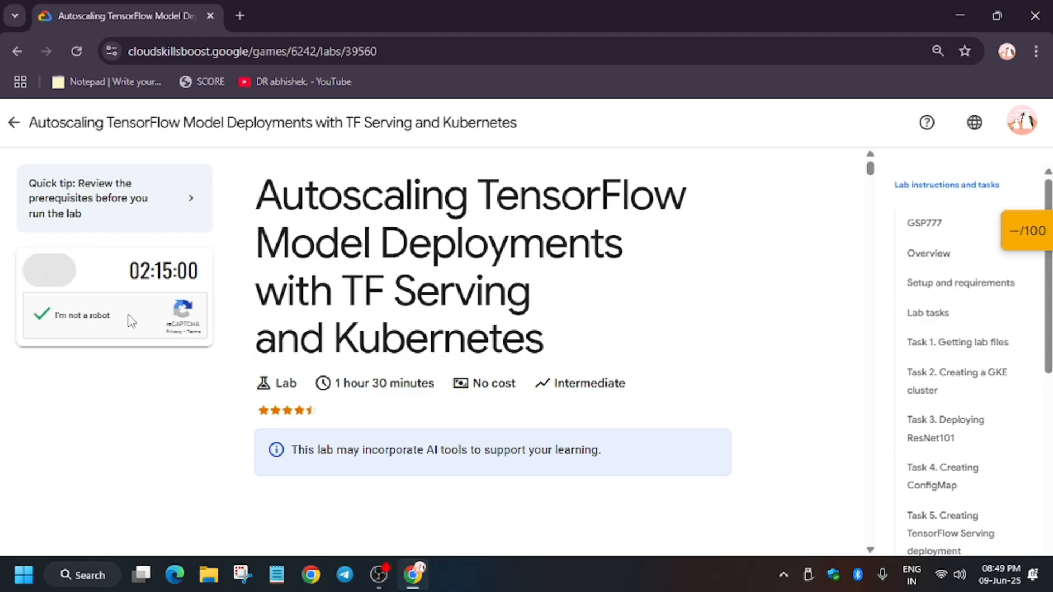
left_click(48, 270)
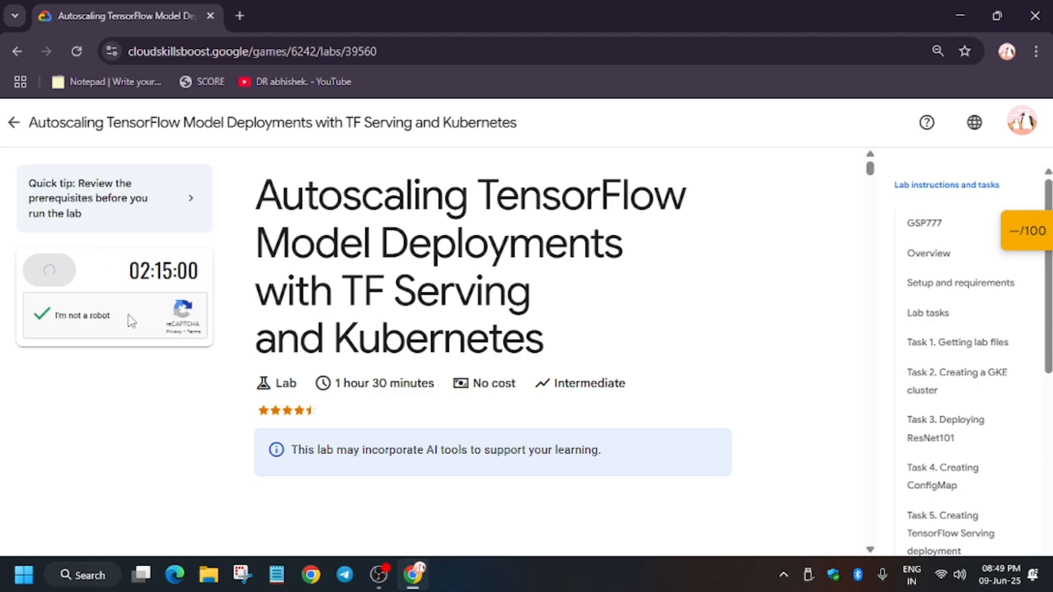
left_click(41, 314)
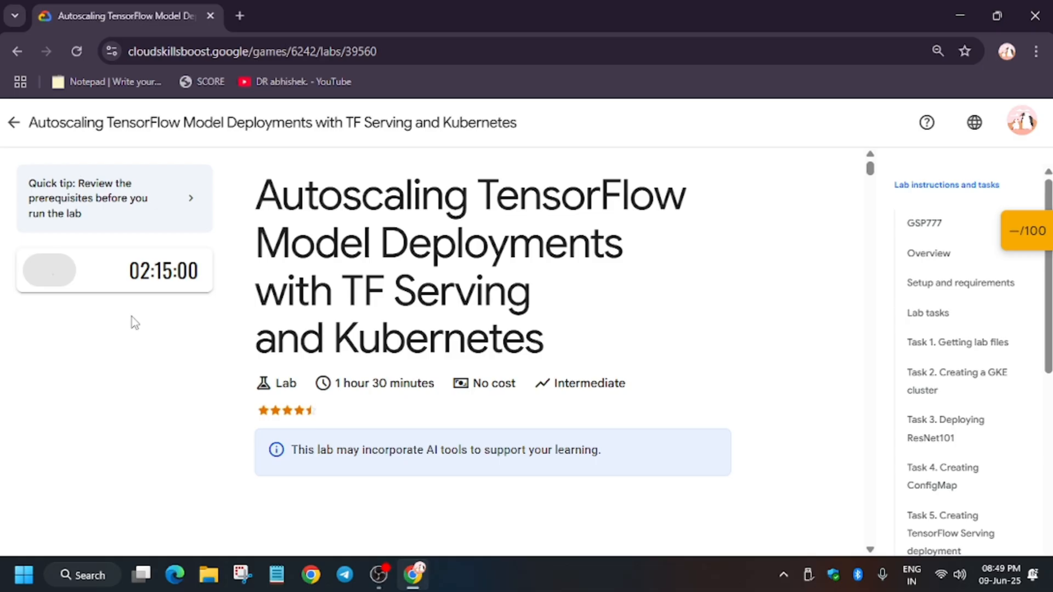
left_click(48, 270)
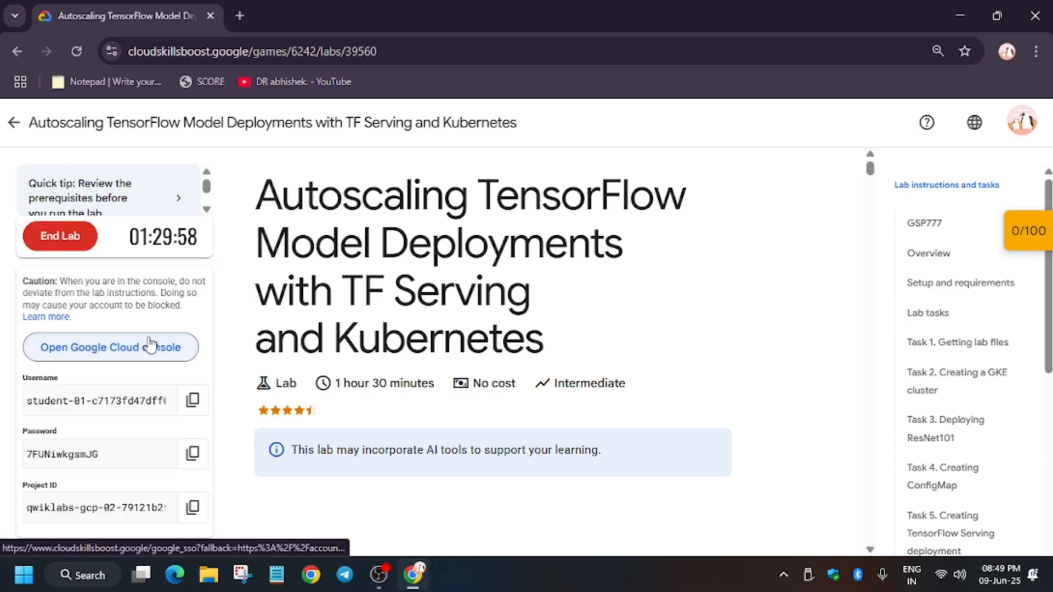
Open the Google Cloud console link in an incognito window, then jump to the Getting lab files task.
right_click(110, 347)
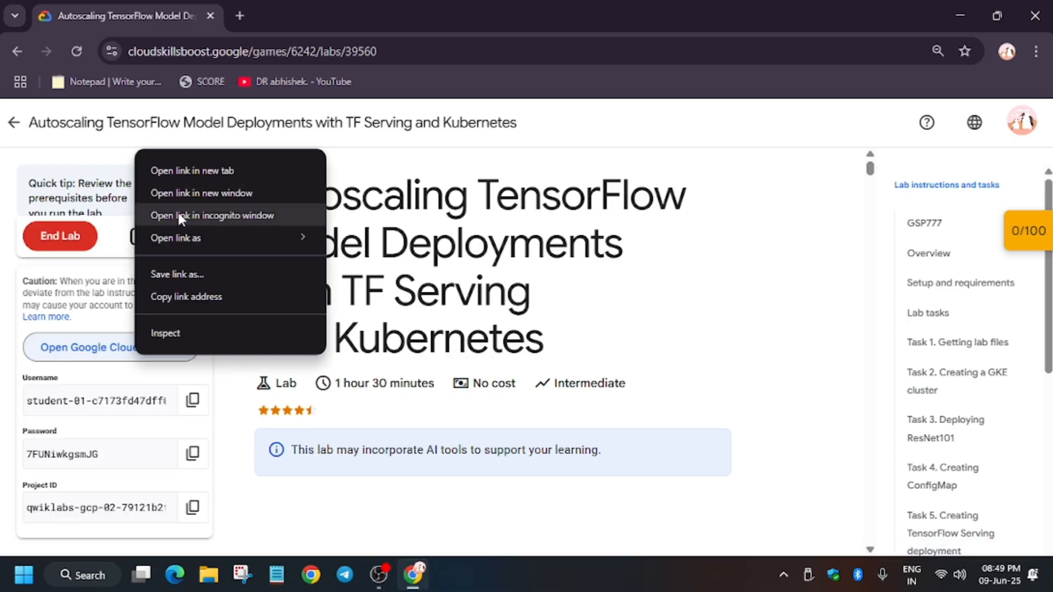
left_click(212, 215)
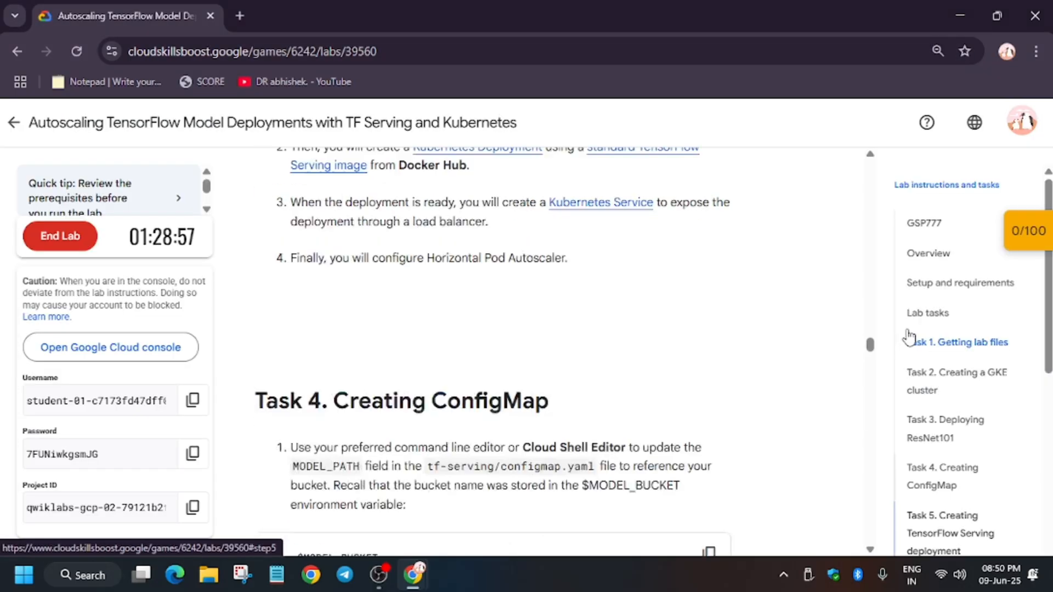
left_click(957, 342)
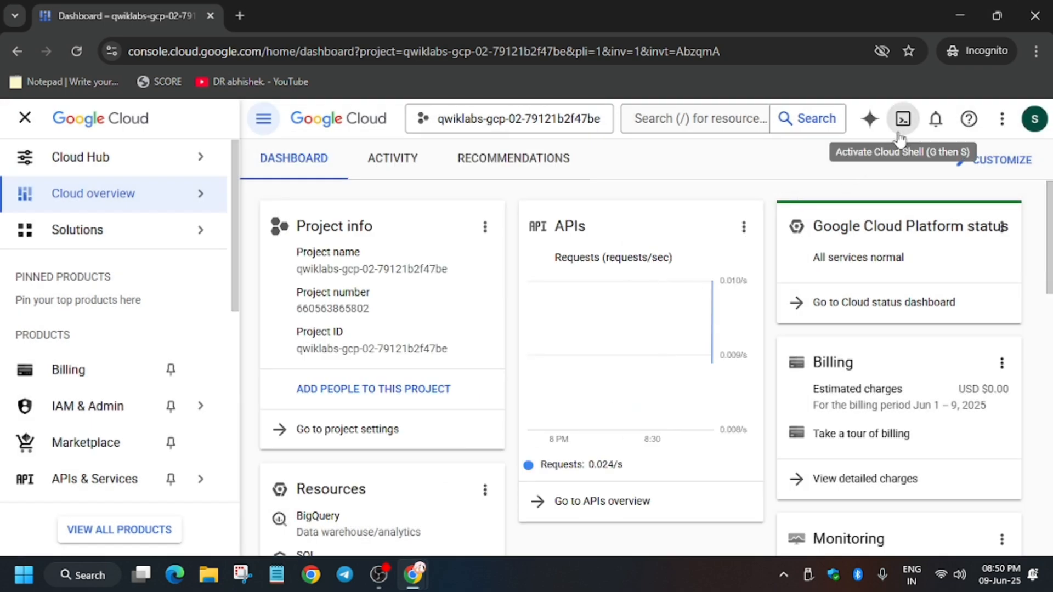
Activate Cloud Shell with the side navigation closed and authorize its credentials.
left_click(901, 119)
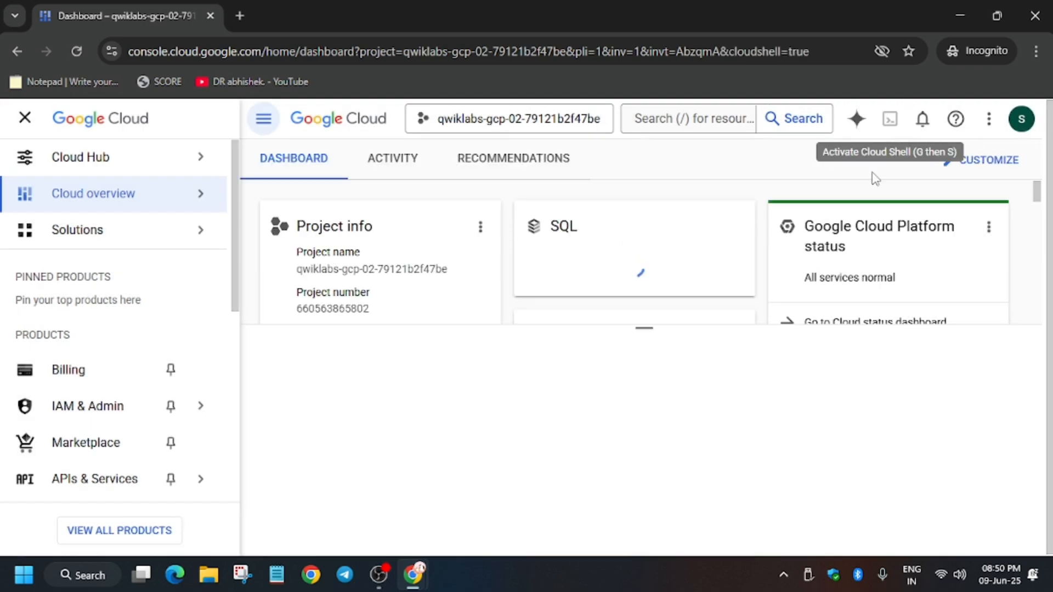
left_click(24, 119)
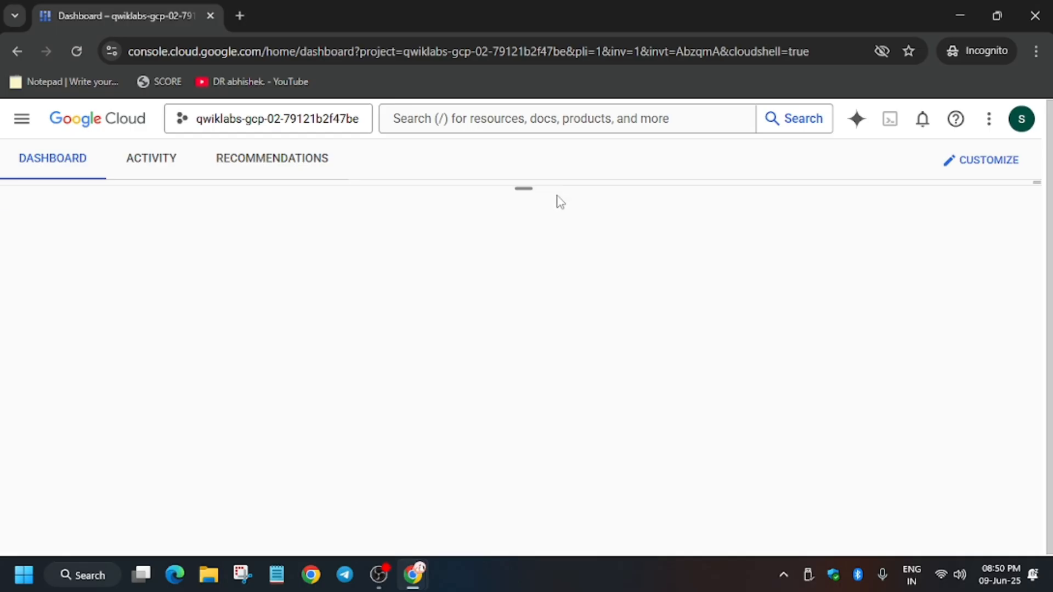
left_click(889, 119)
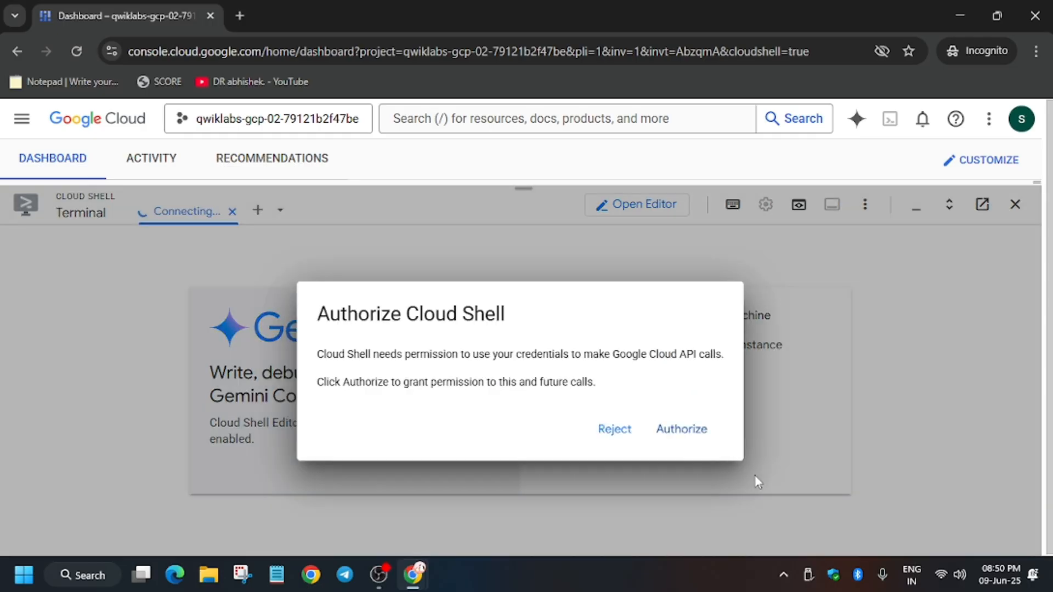
left_click(681, 429)
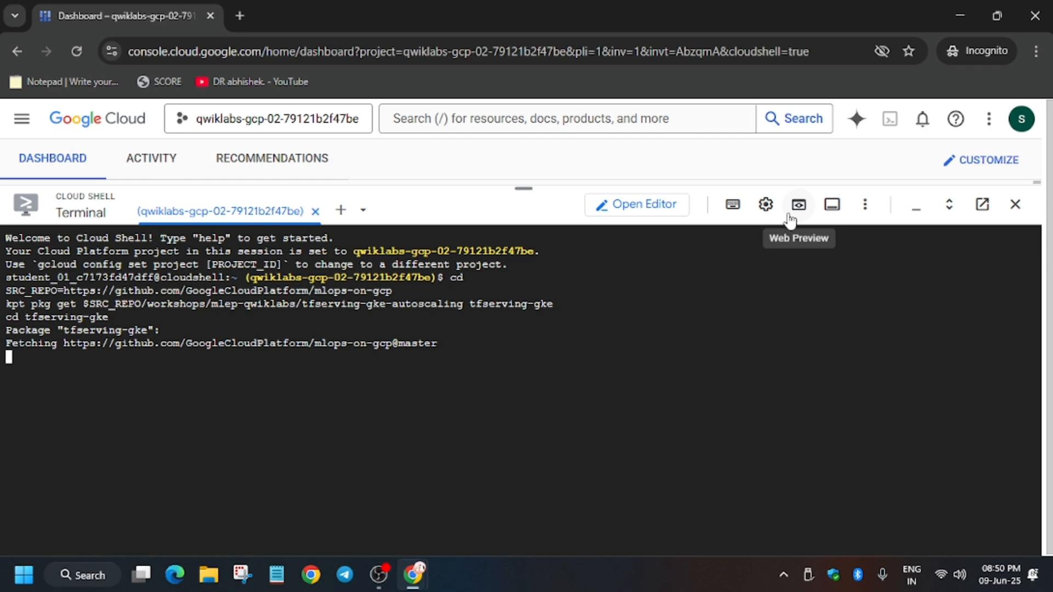
Run Check my progress on the Task 2 Create a GKE cluster objective.
left_click(764, 204)
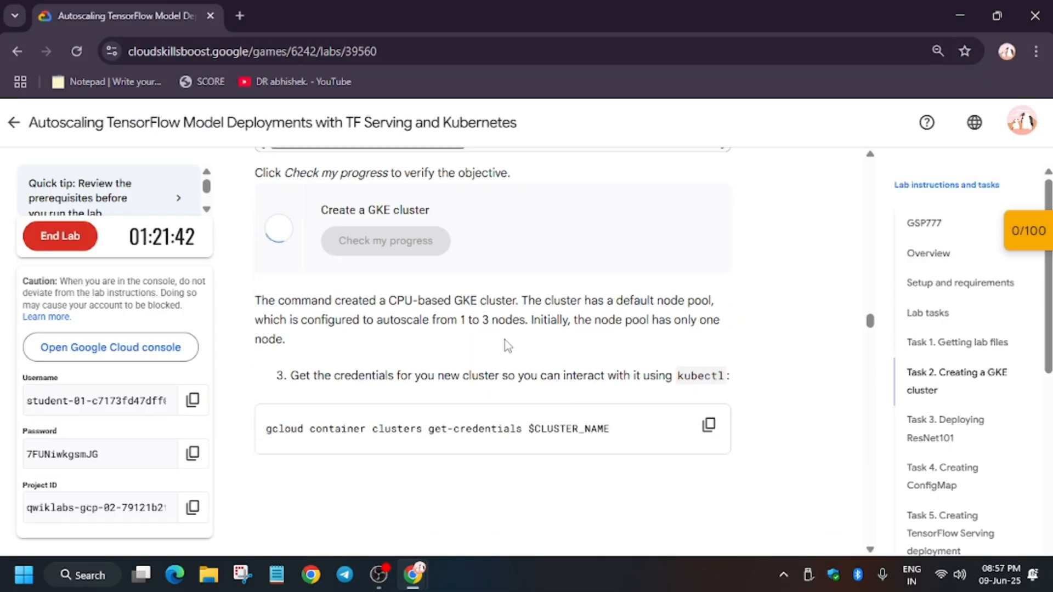
Copy and run the Task 3 gsutil model-copy commands and verify the storage bucket objective.
scroll("down", 3)
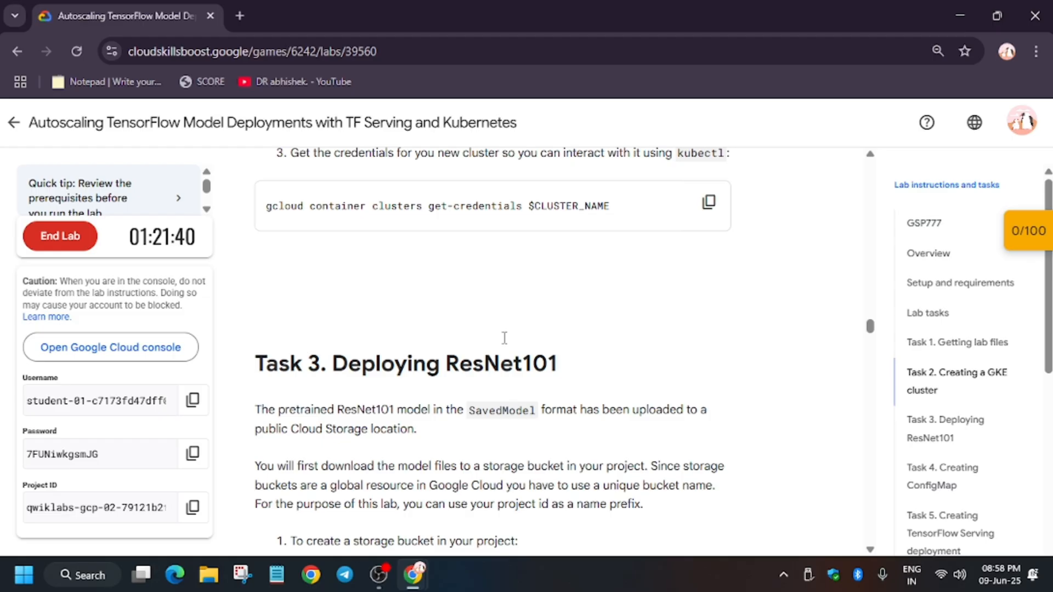
left_click(709, 343)
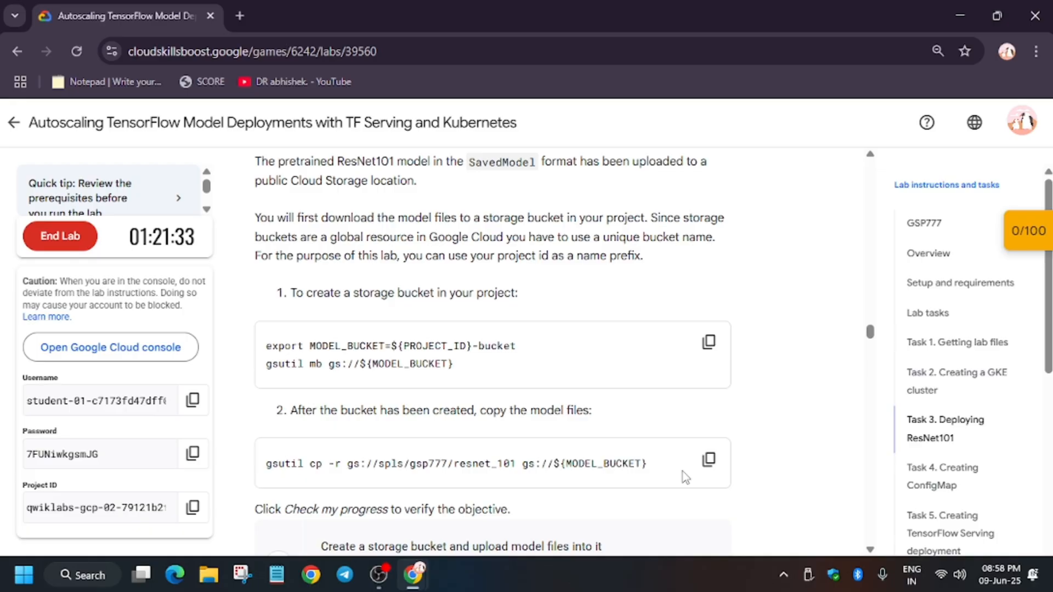
left_click(708, 463)
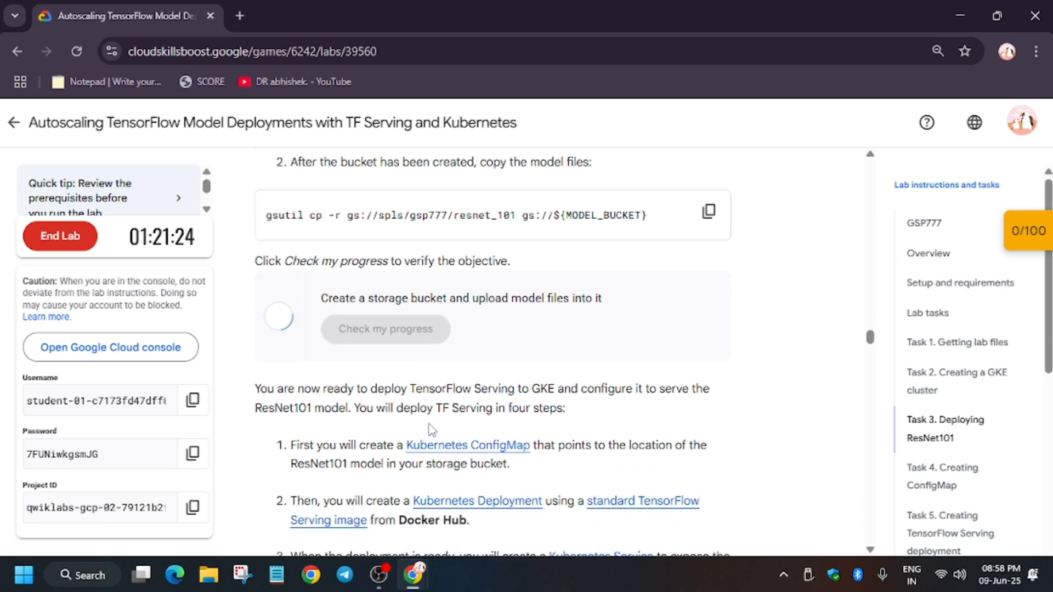
left_click(385, 328)
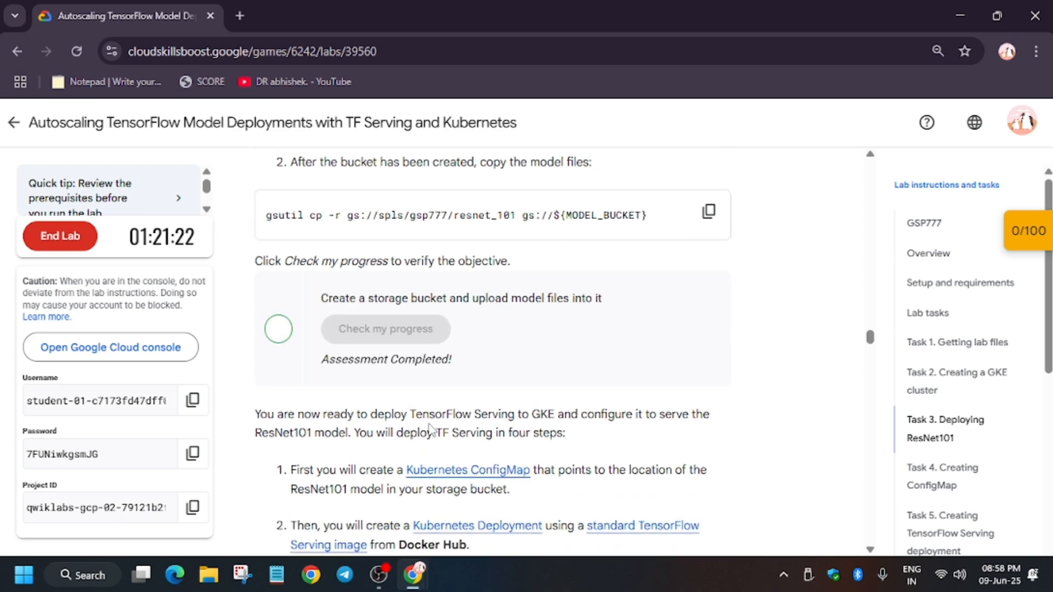
scroll("down", 3)
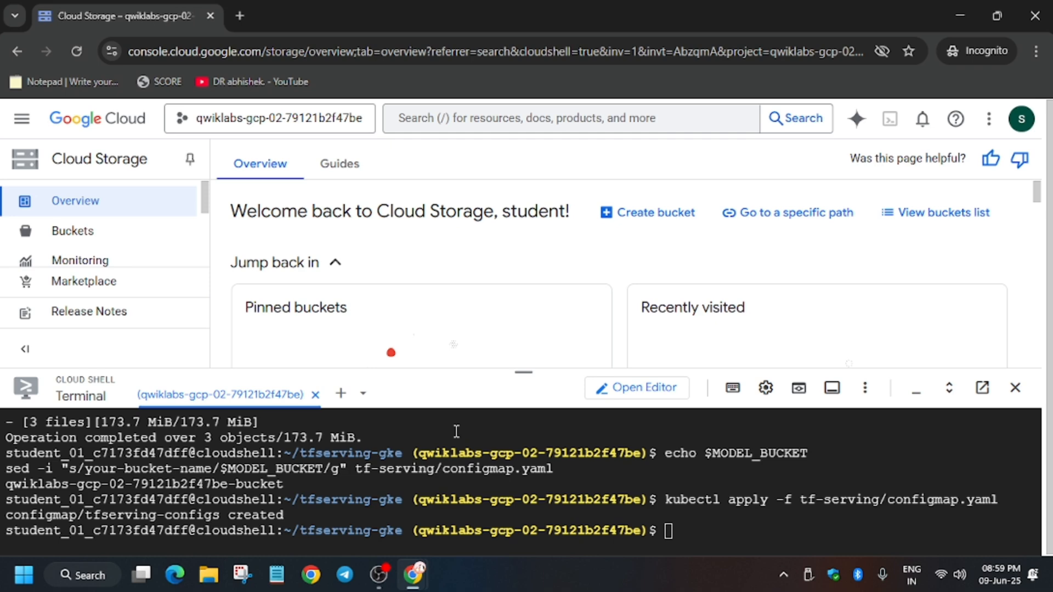
Show the Cloud Storage Buckets list and leave the Learn tutorial panel.
left_click(72, 231)
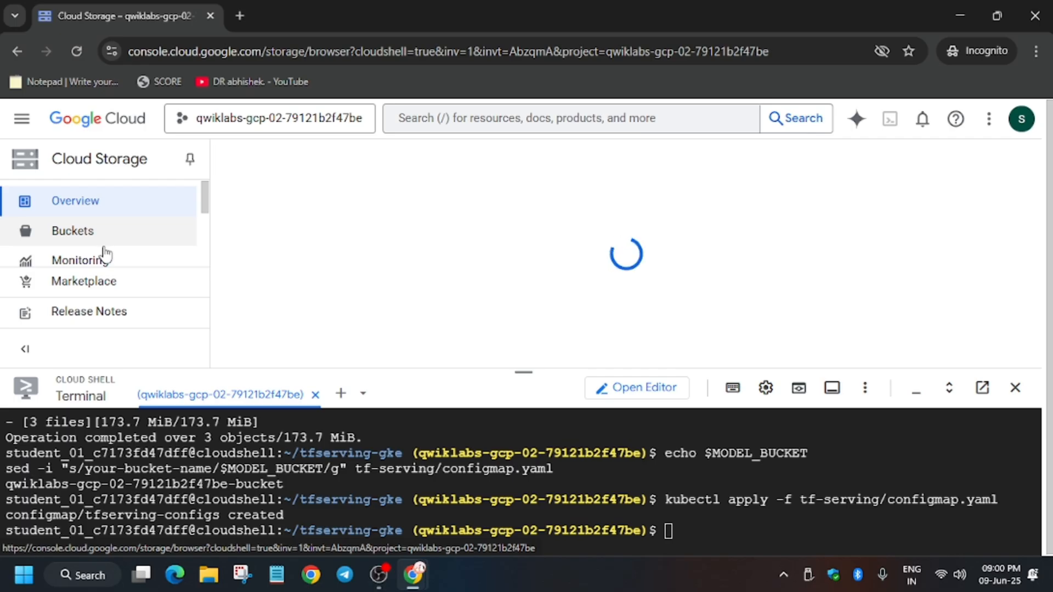
left_click(72, 230)
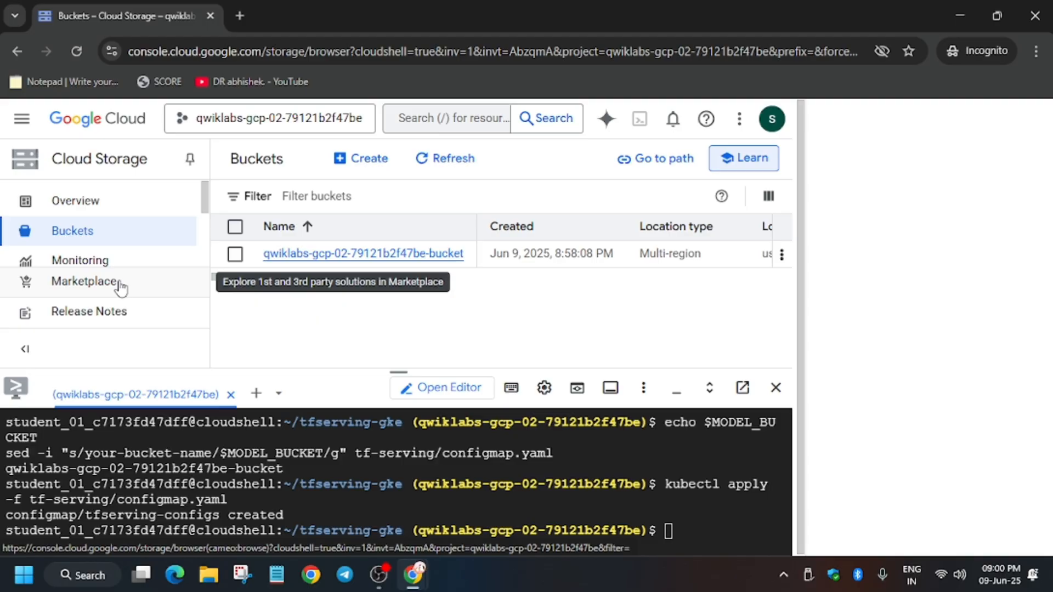
left_click(362, 254)
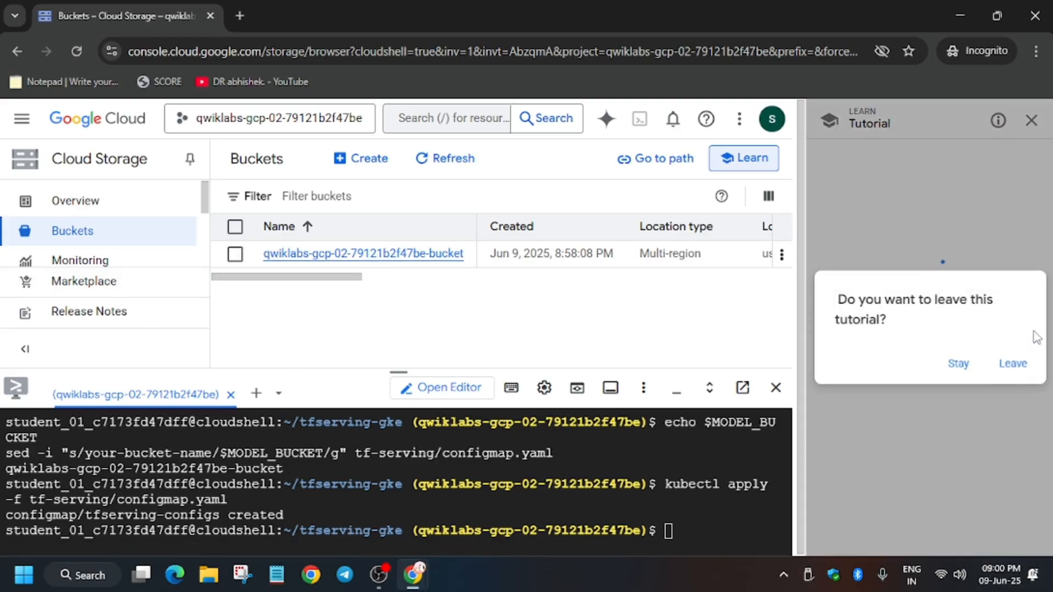
left_click(363, 253)
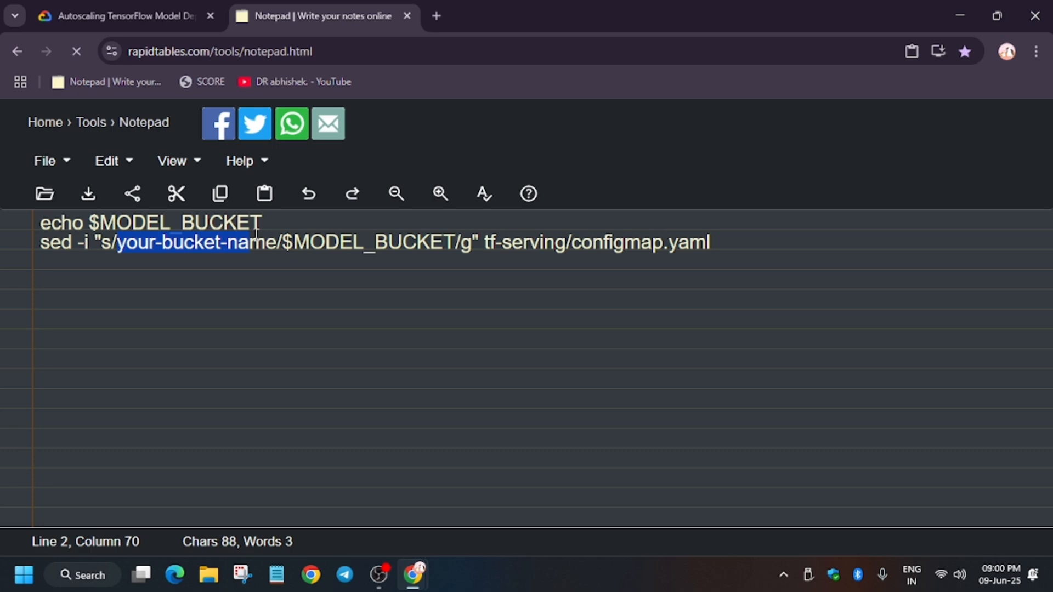
Replace your-bucket-name in the notepad sed command with qwiklabs-gcp-02-79121b2f47be-bucket.
left_click(121, 16)
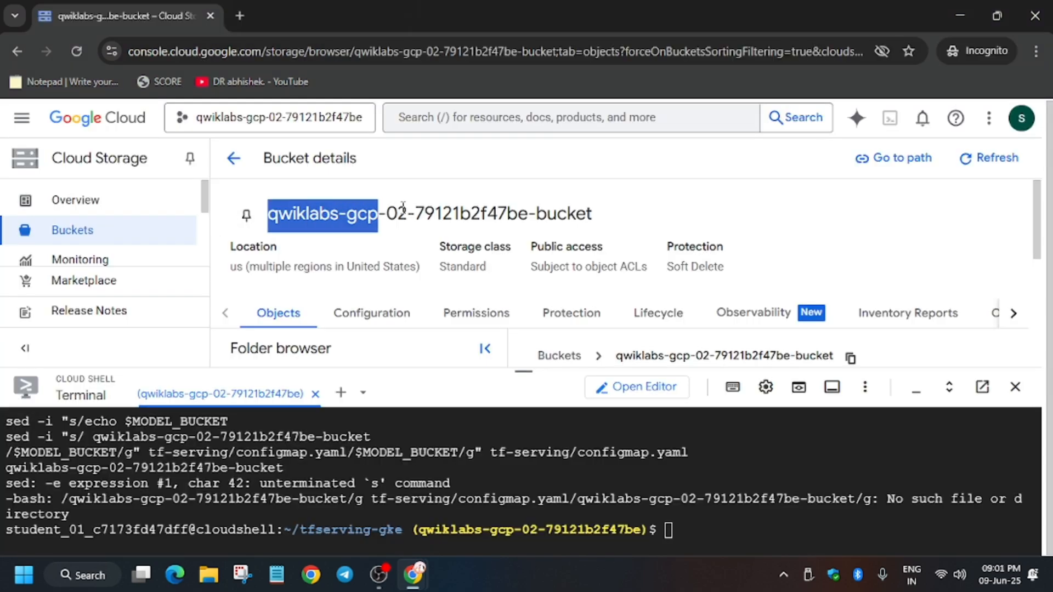
left_click(322, 16)
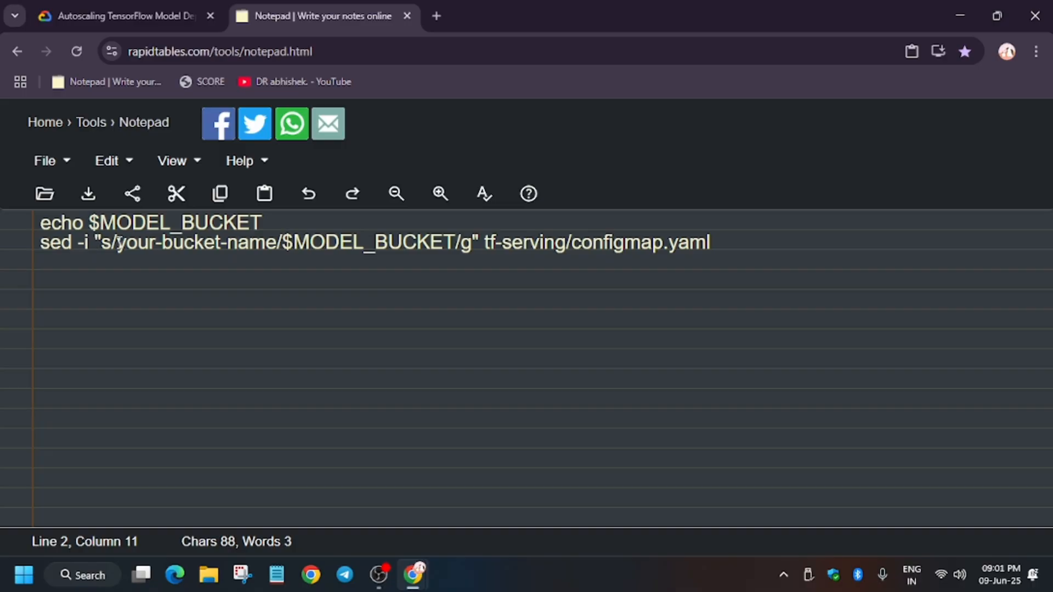
left_click_drag(115, 242, 278, 242)
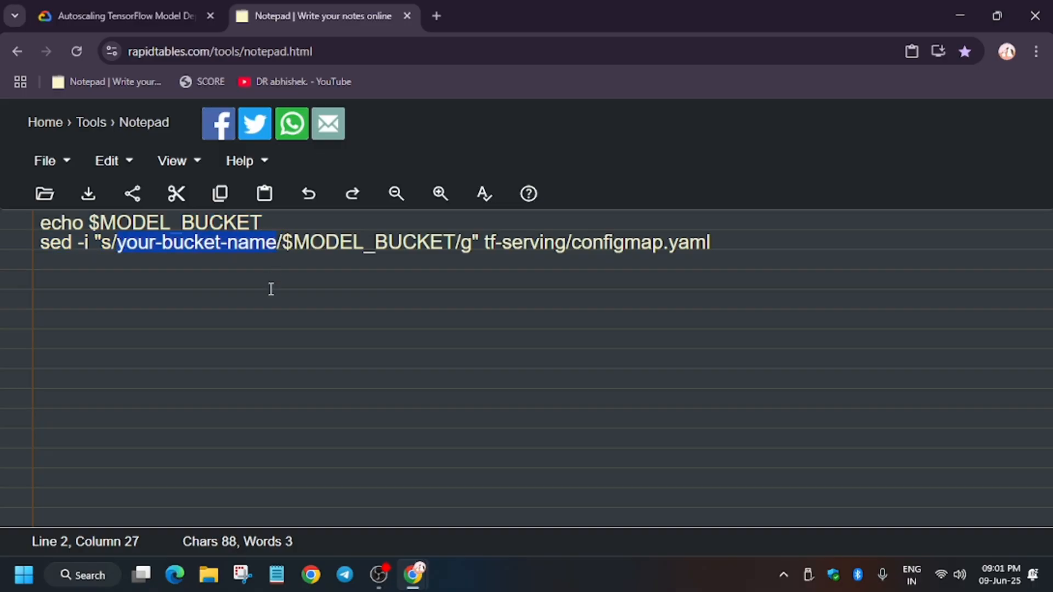
type("qwiklabs-gcp-02-79121b2f47be-bucket/$MODEL_BUCKET/g\" tf-serving/configmap.yaml")
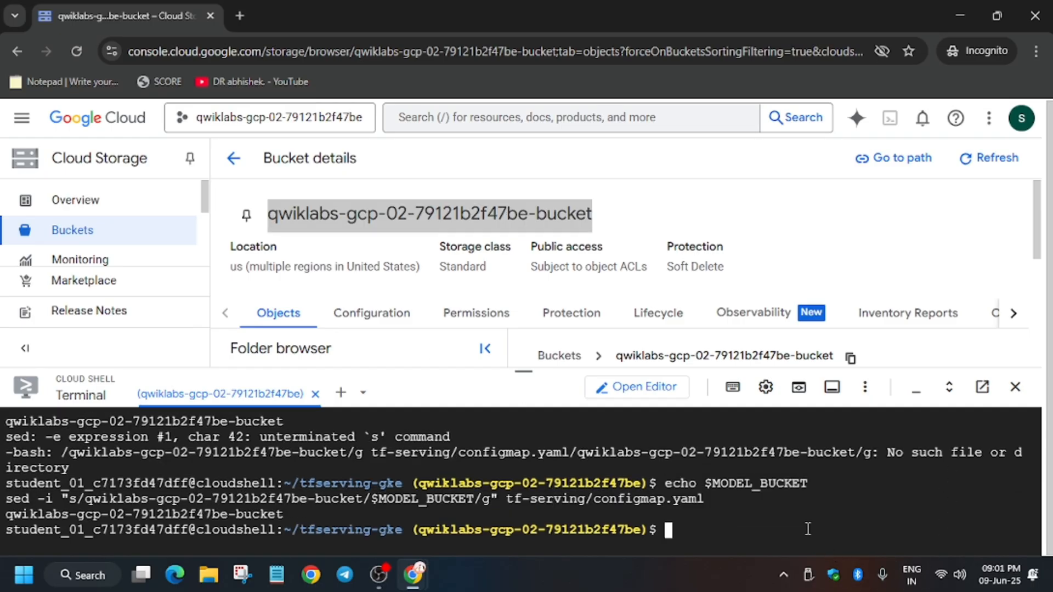
left_click(121, 15)
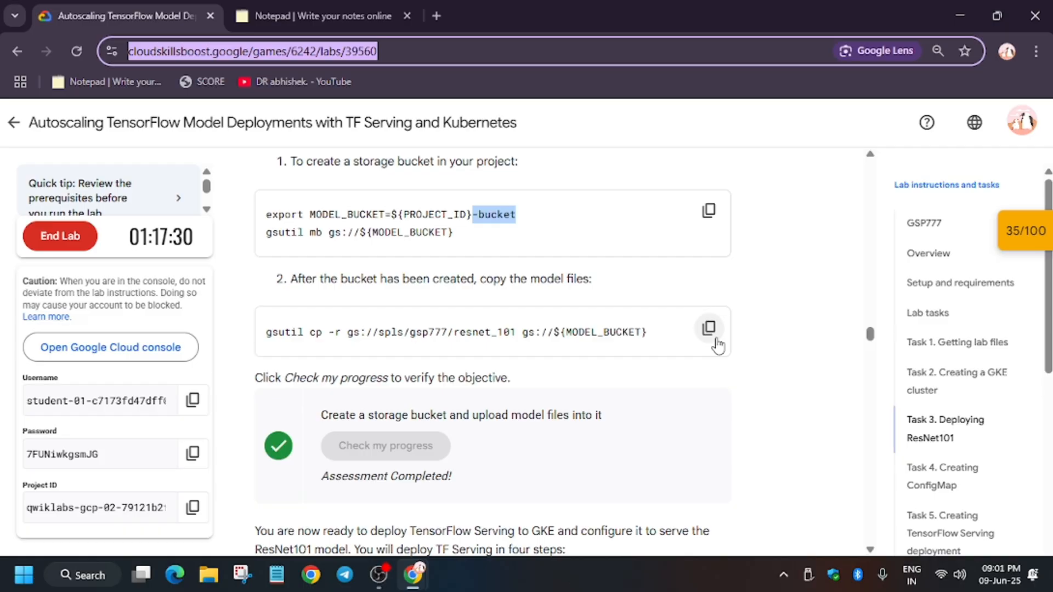
scroll("down", 3)
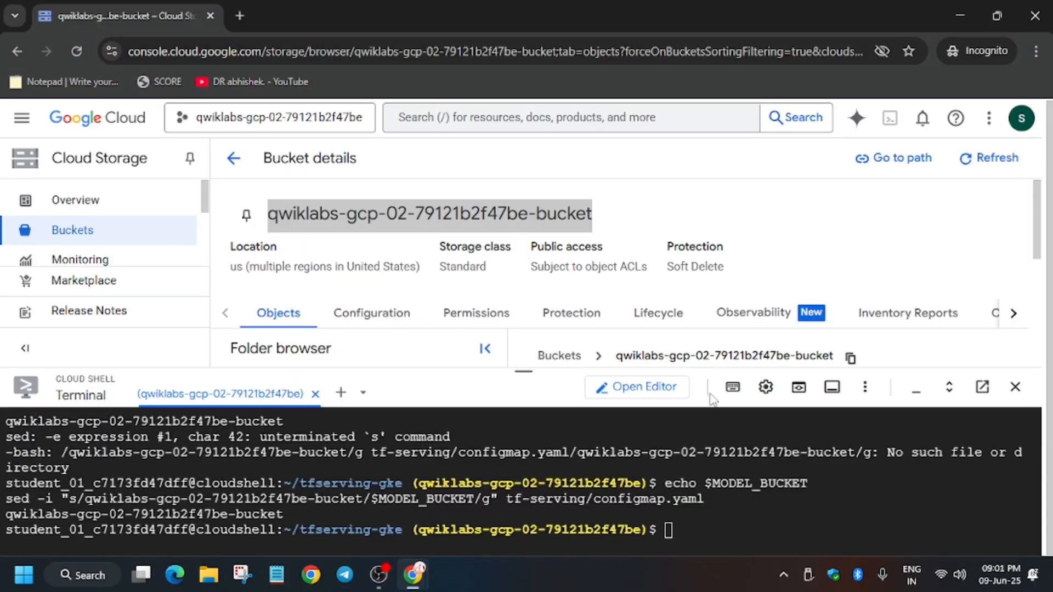
Apply tf-serving/configmap.yaml with kubectl and return to the lab instructions.
type("kubectl apply -f tf-serving/configmap.yaml")
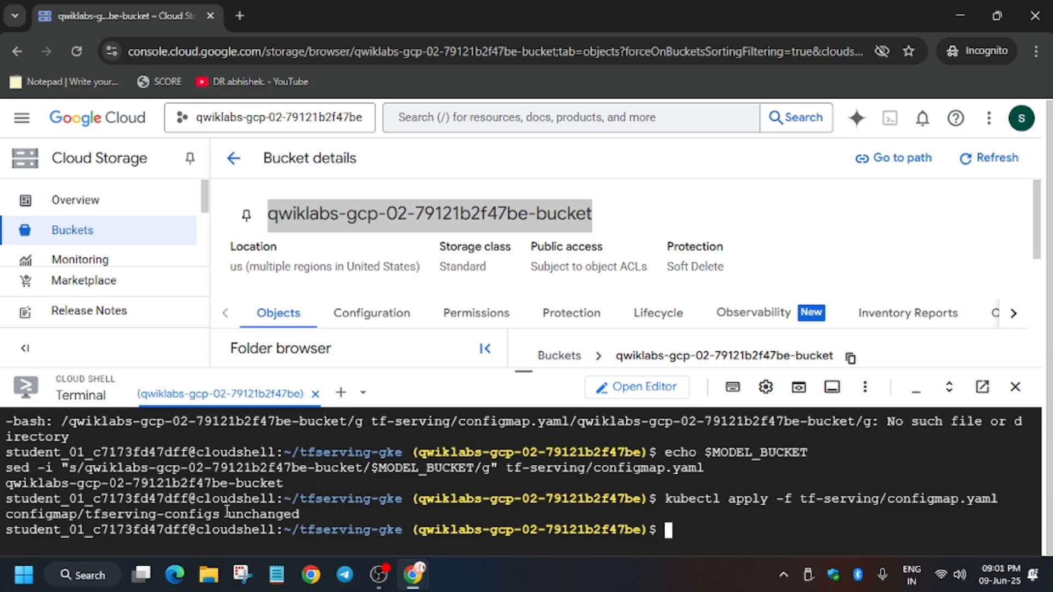
left_click(121, 15)
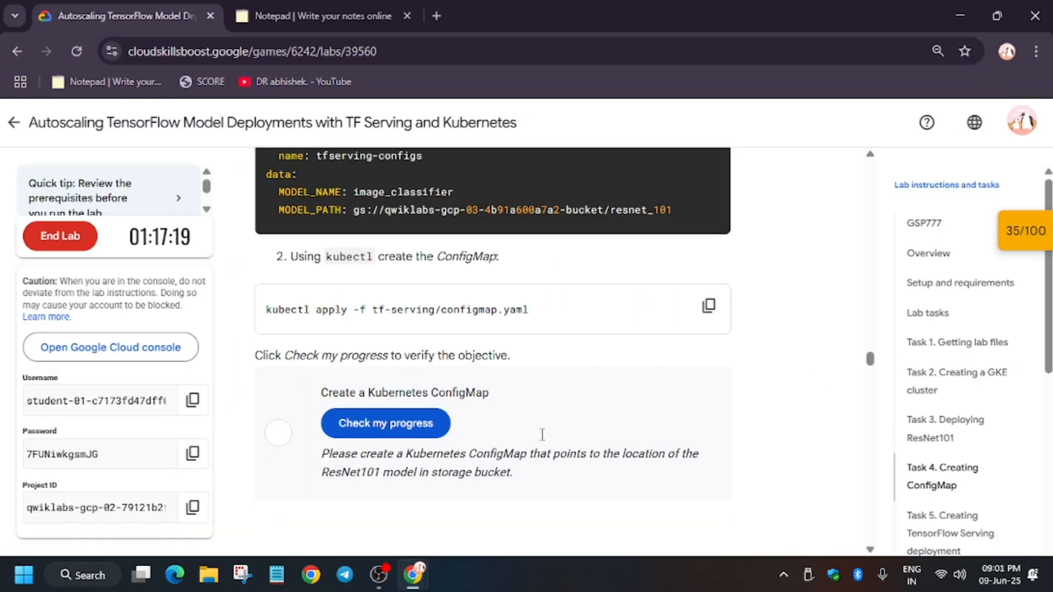
Verify the ConfigMap objective, scroll to Task 5, and switch to Cloud Shell.
left_click(385, 423)
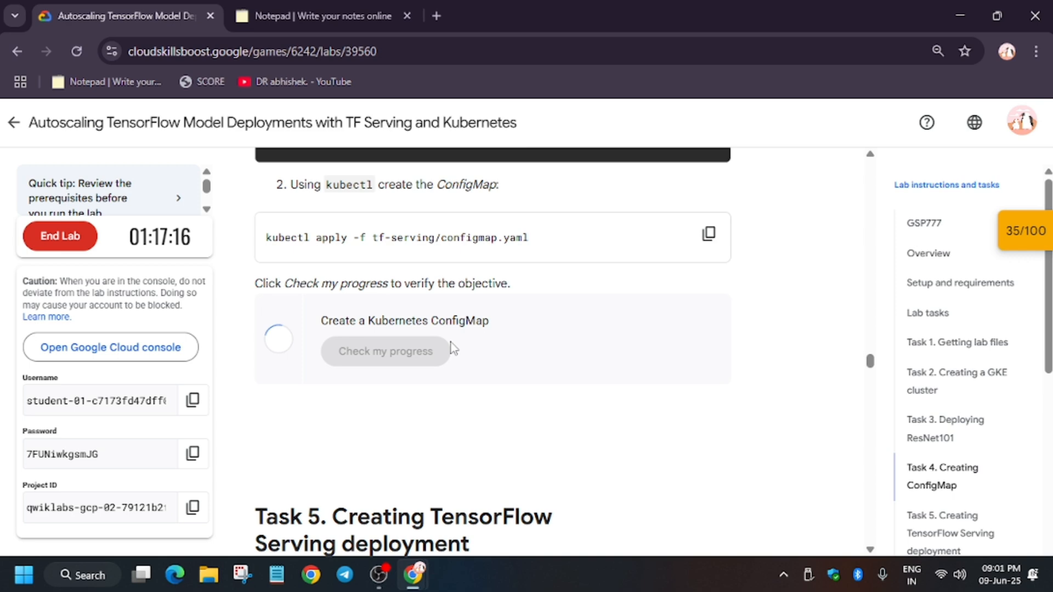
left_click(384, 351)
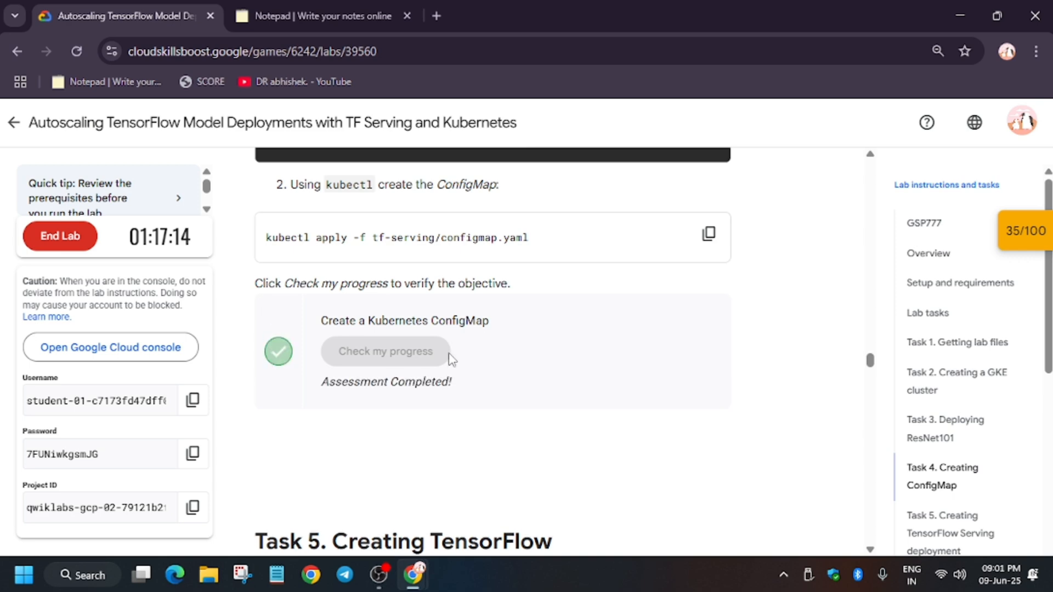
mouse_move(531, 328)
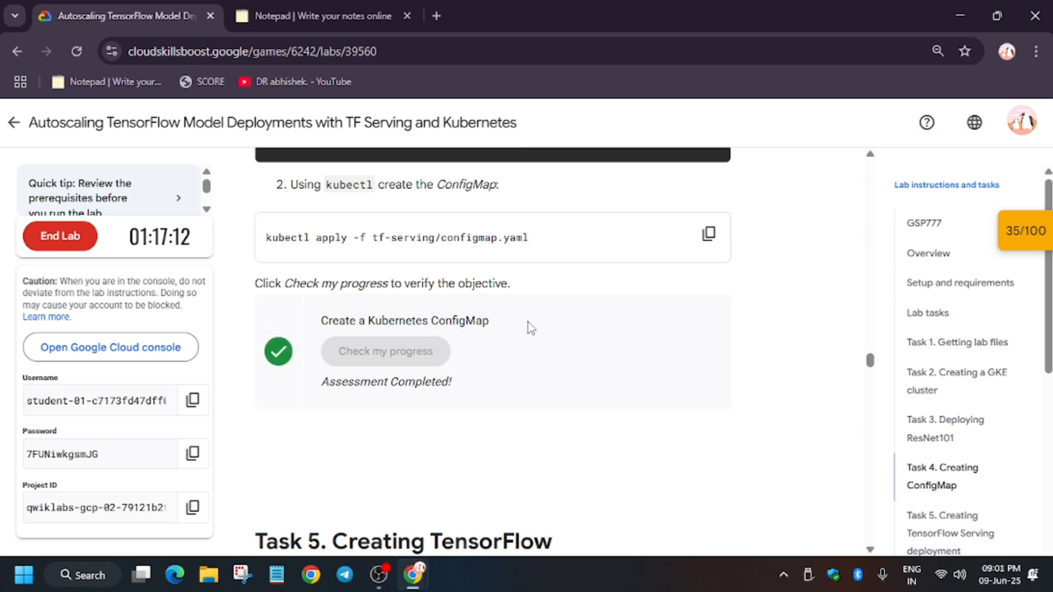
scroll("down", 3)
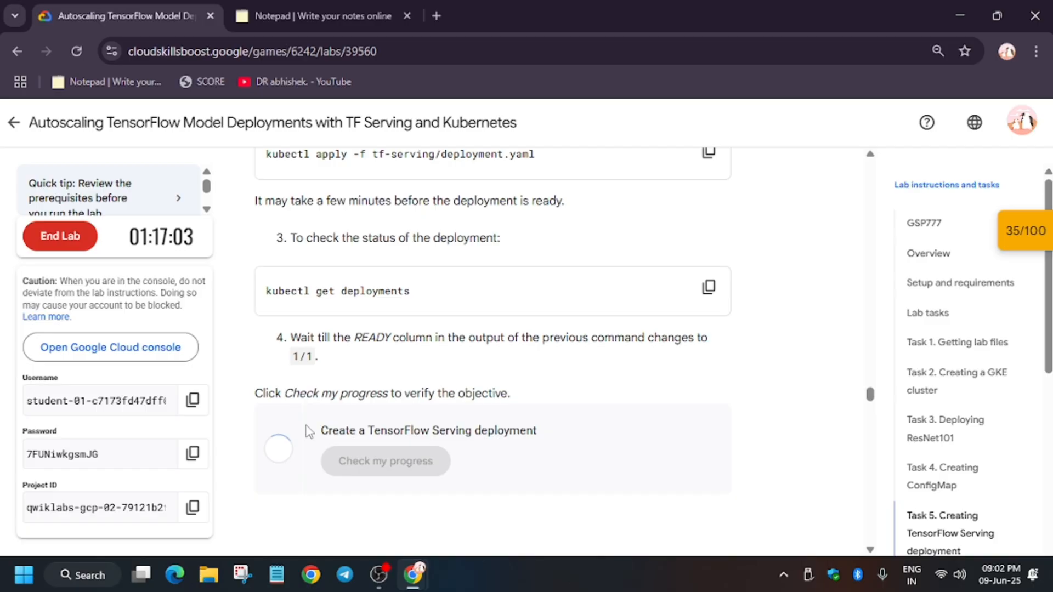
left_click(709, 291)
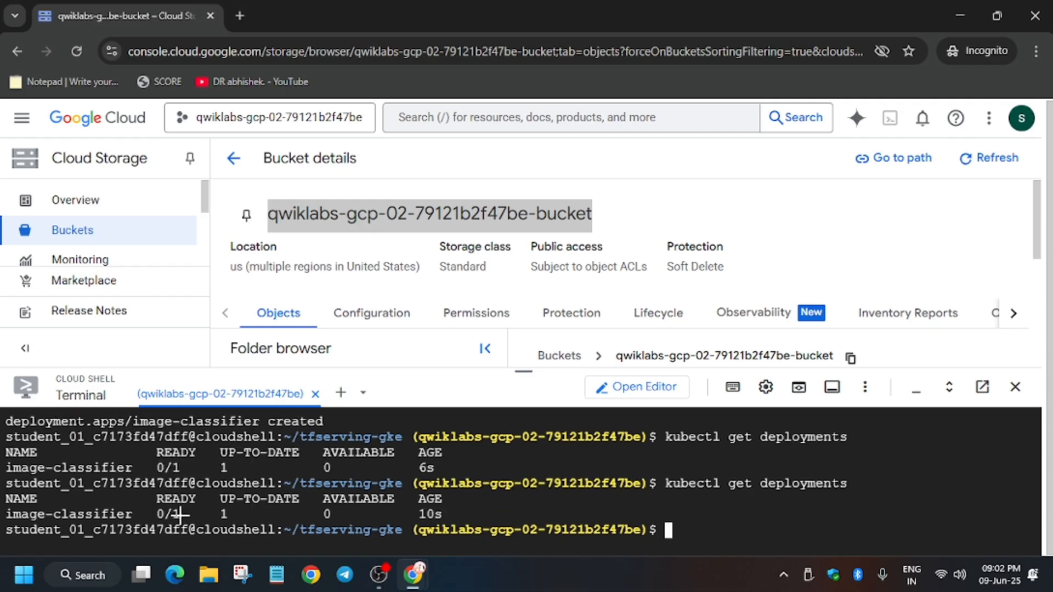
Return to the lab and scroll to the LoadBalancer service task for ports 8500 and 8501.
left_click(121, 15)
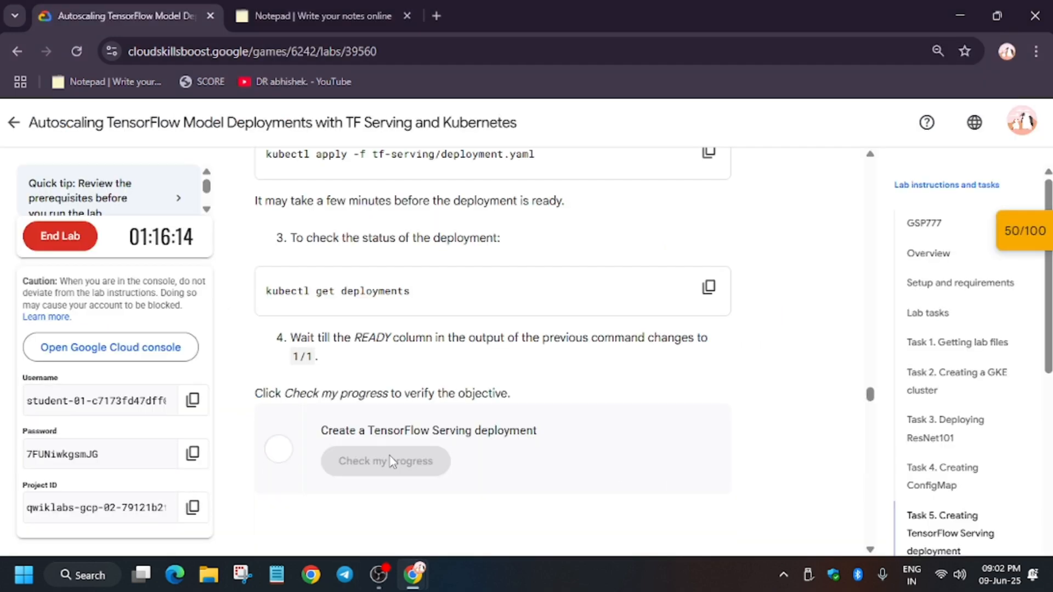
scroll("down", 3)
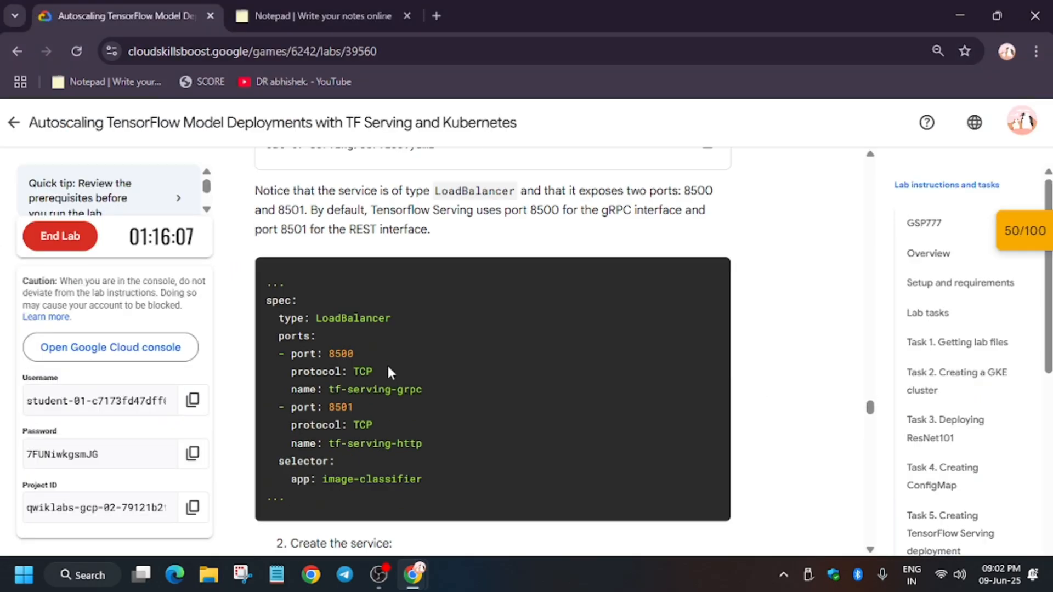
Copy the kubectl get svc command and run the service progress check, reaching 65/100.
left_click(708, 262)
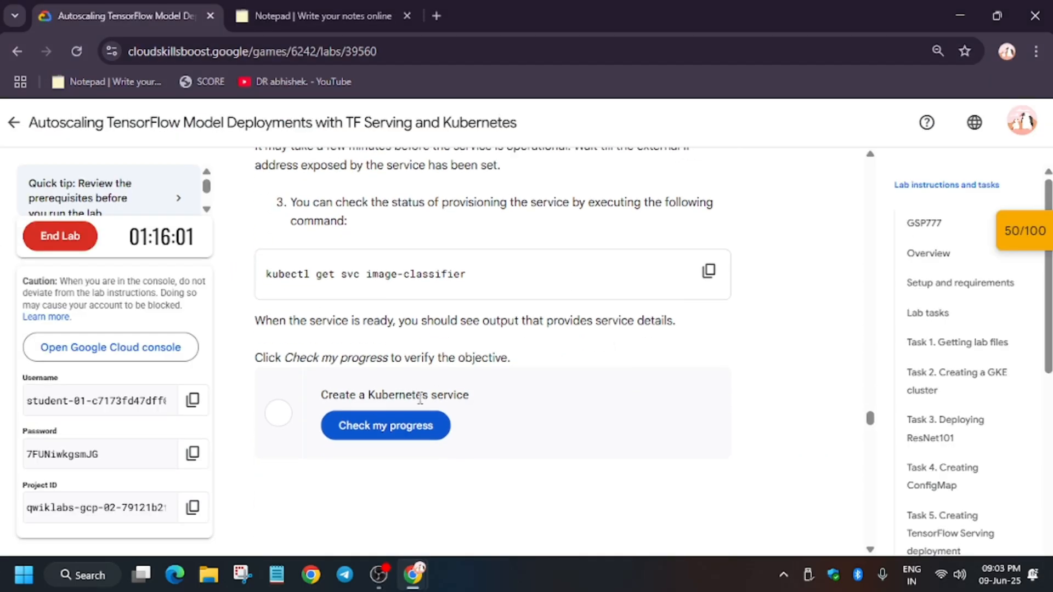
left_click(385, 425)
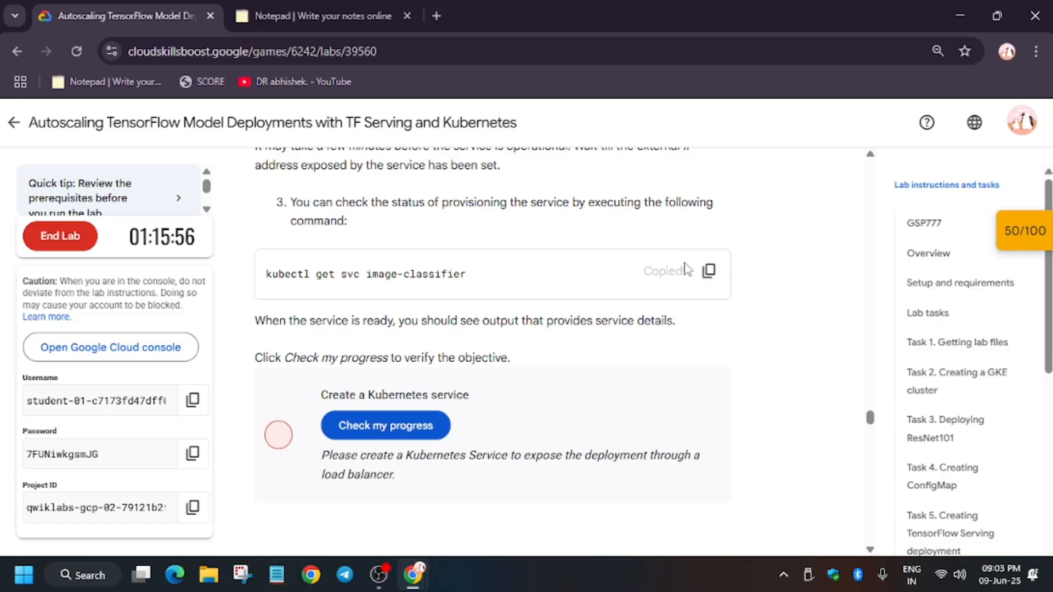
left_click(385, 425)
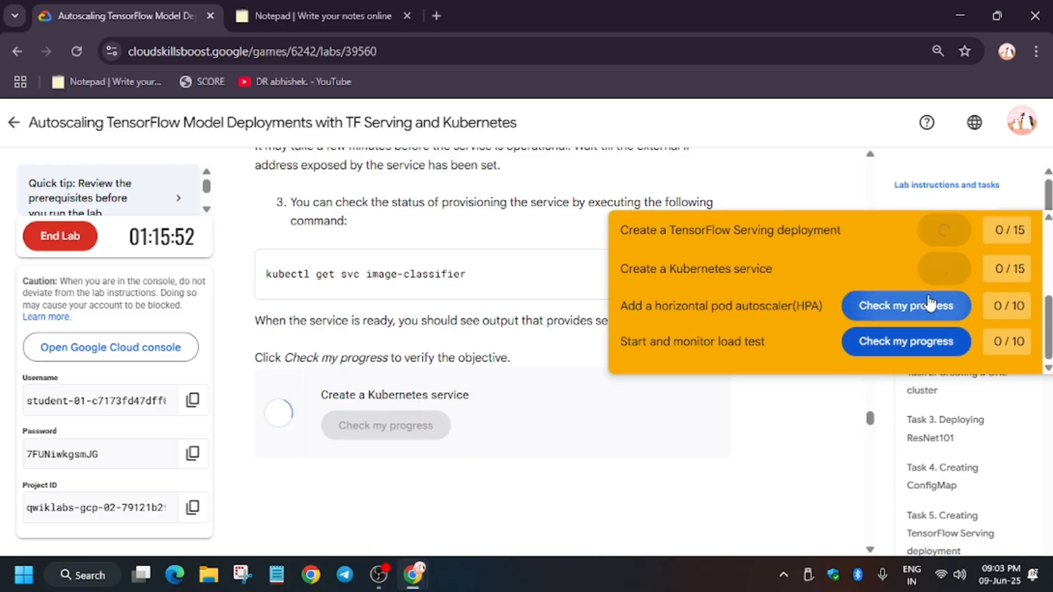
left_click(905, 306)
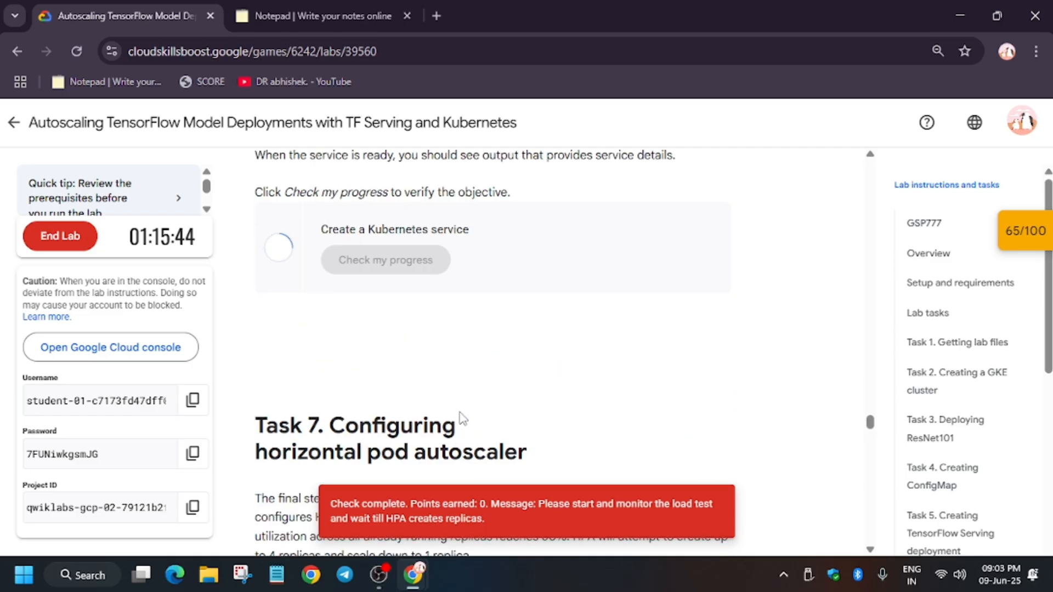
scroll("down", 3)
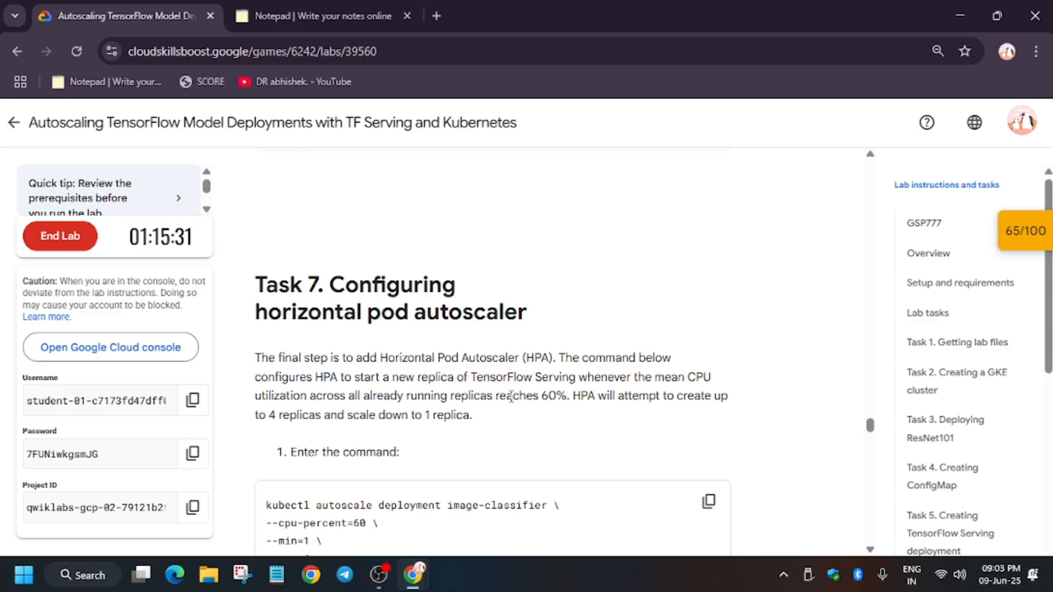
Scroll to Task 7 and run kubectl get hpa in Cloud Shell for image-classifier.
scroll("down", 3)
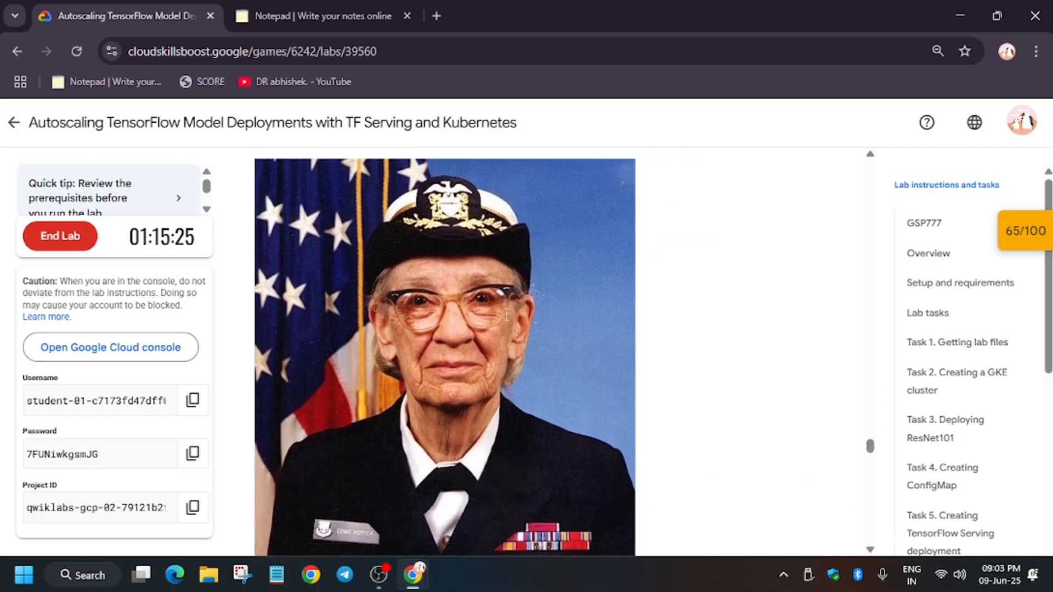
scroll("down", 3)
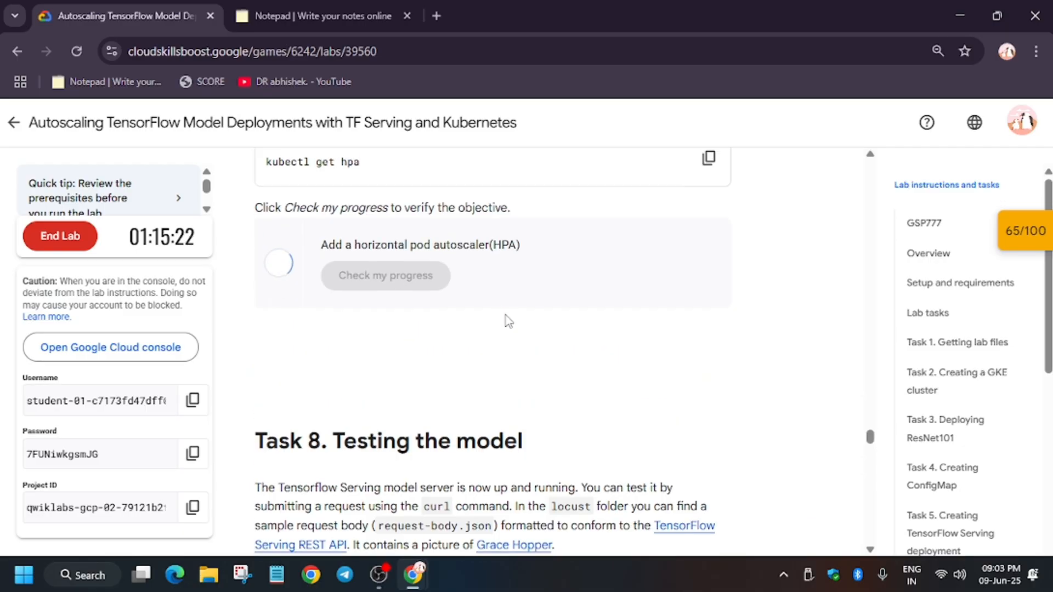
left_click(385, 275)
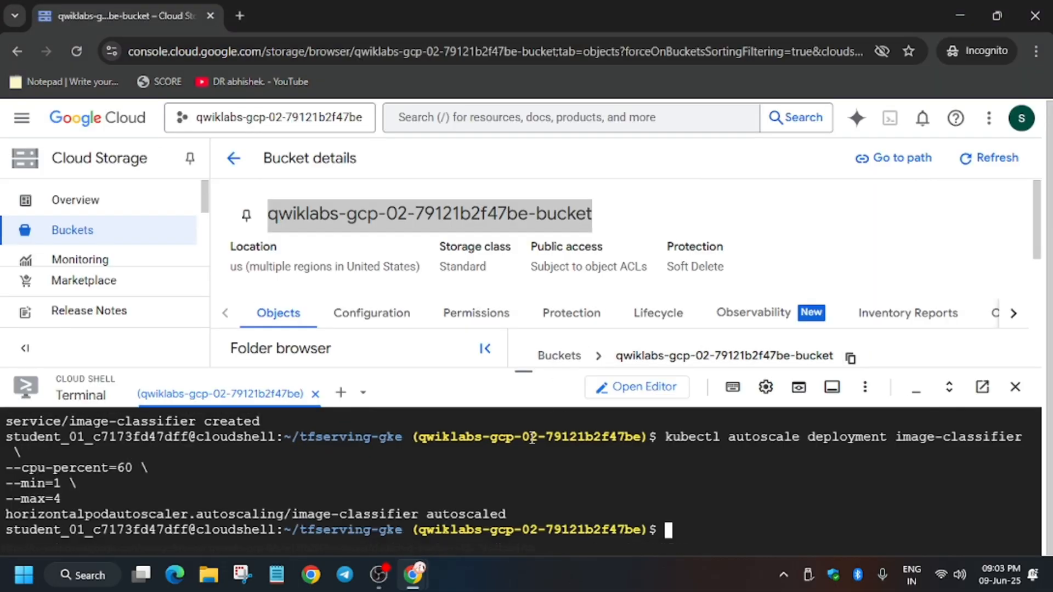
type("kubectl get hpa")
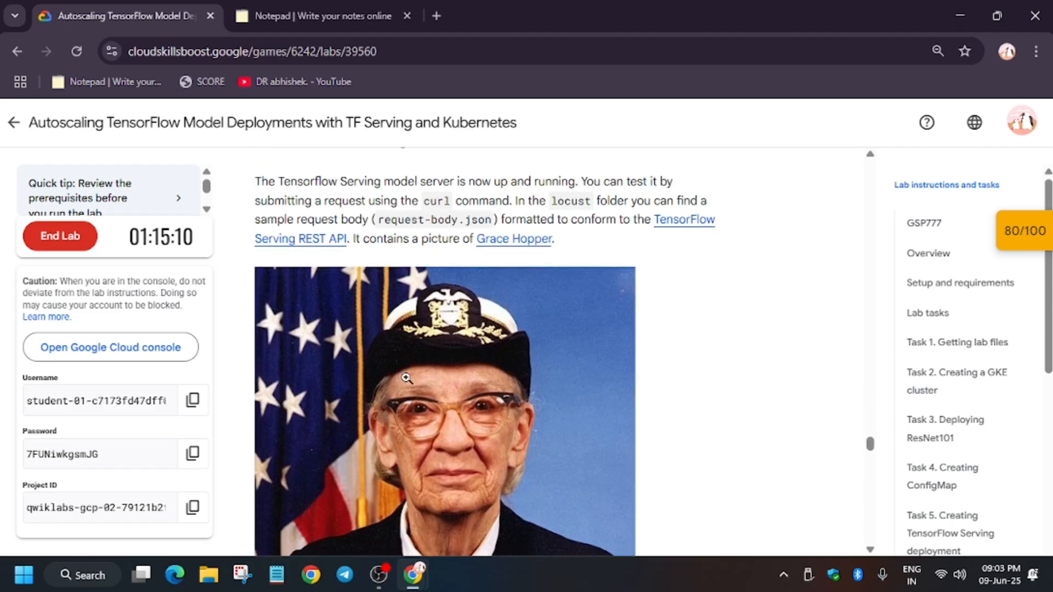
Recheck the horizontal pod autoscaler objective, then scroll toward the Locust installation task.
scroll("down", 3)
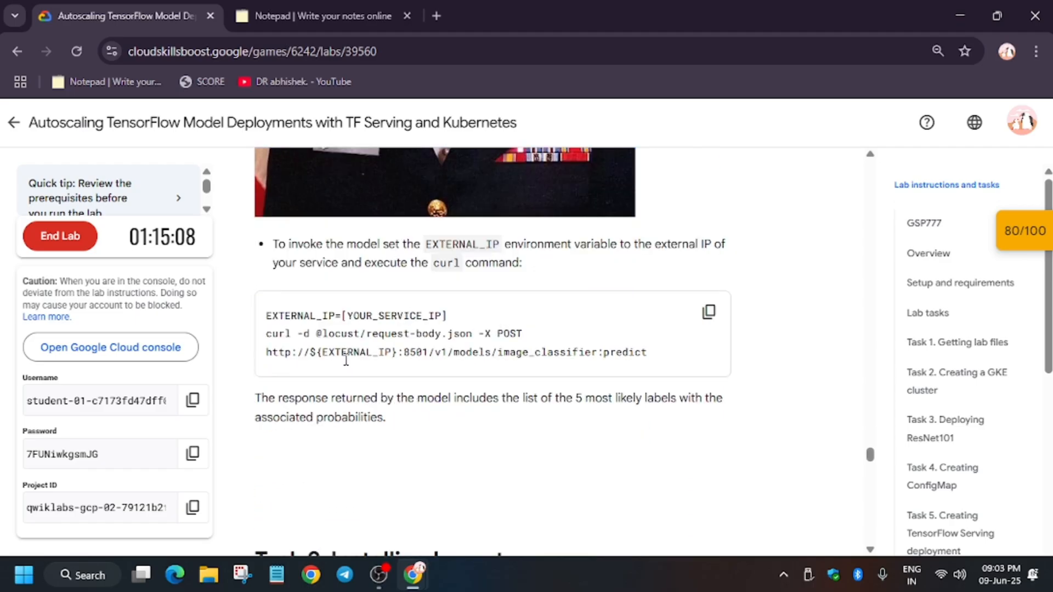
mouse_move(557, 345)
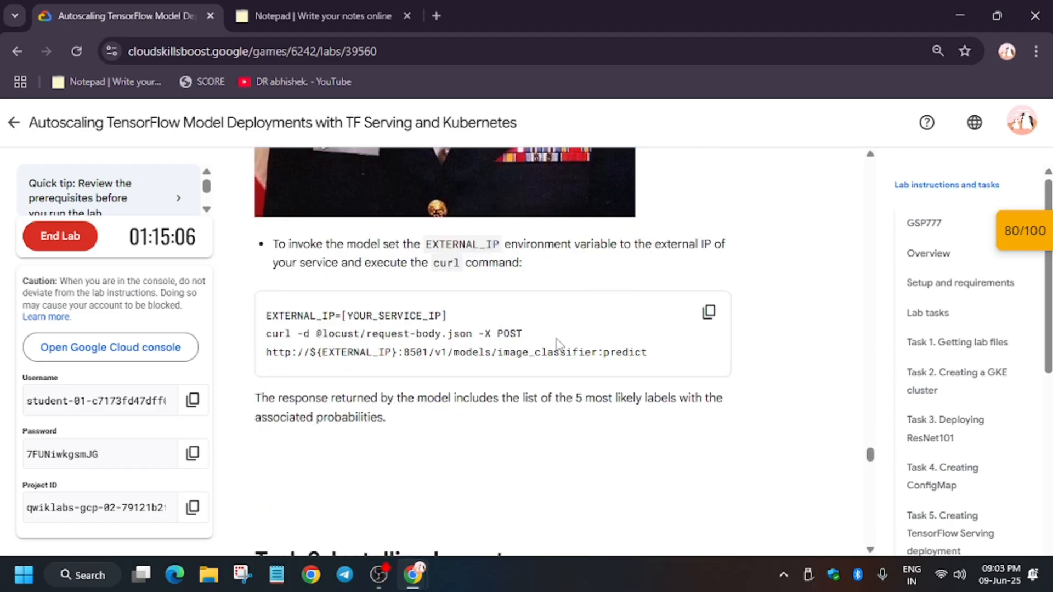
scroll("down", 3)
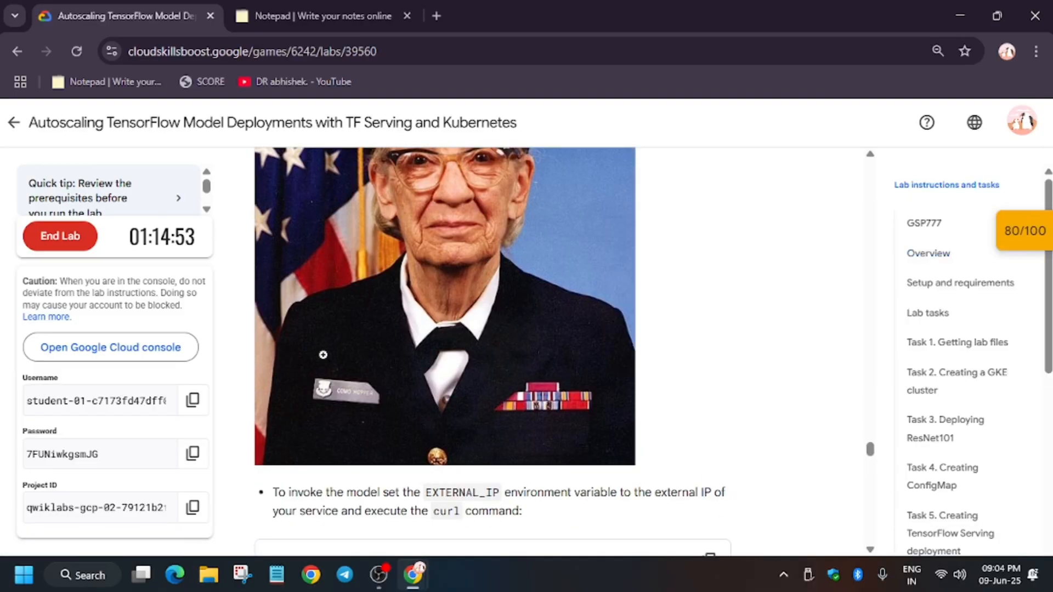
scroll("down", 3)
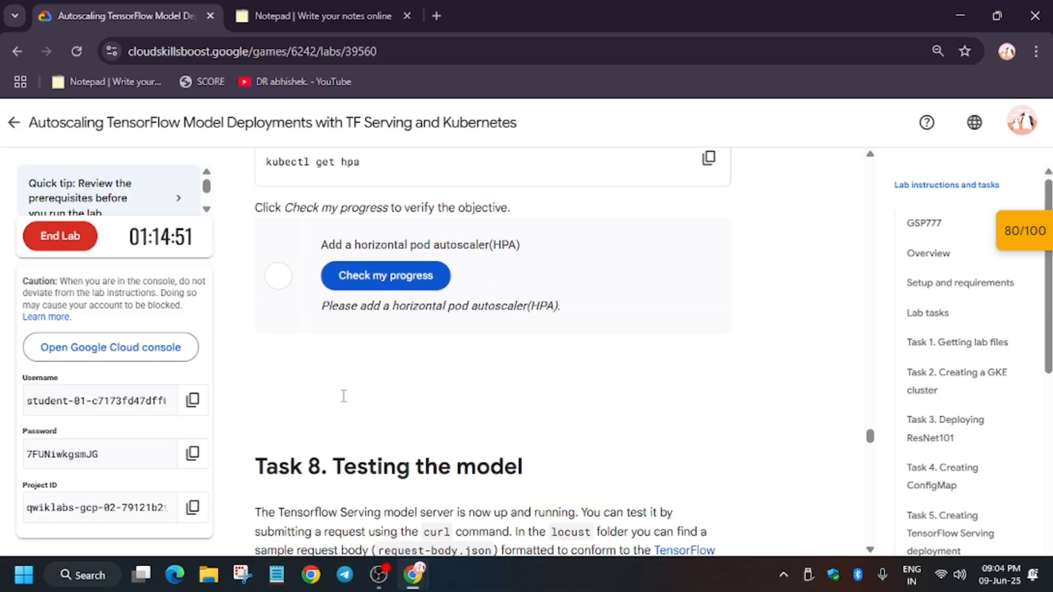
left_click(385, 275)
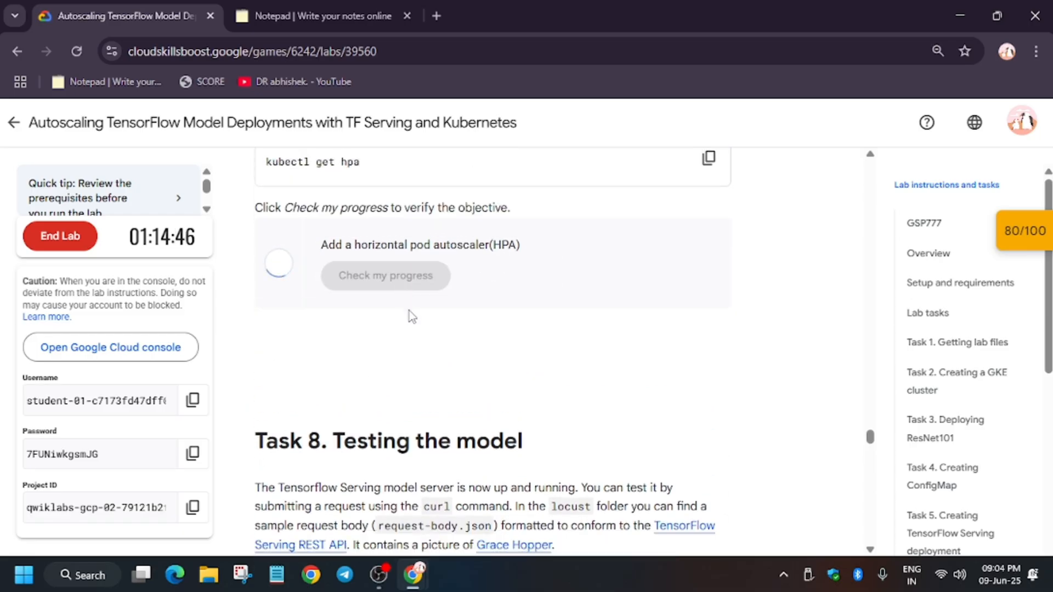
scroll("down", 3)
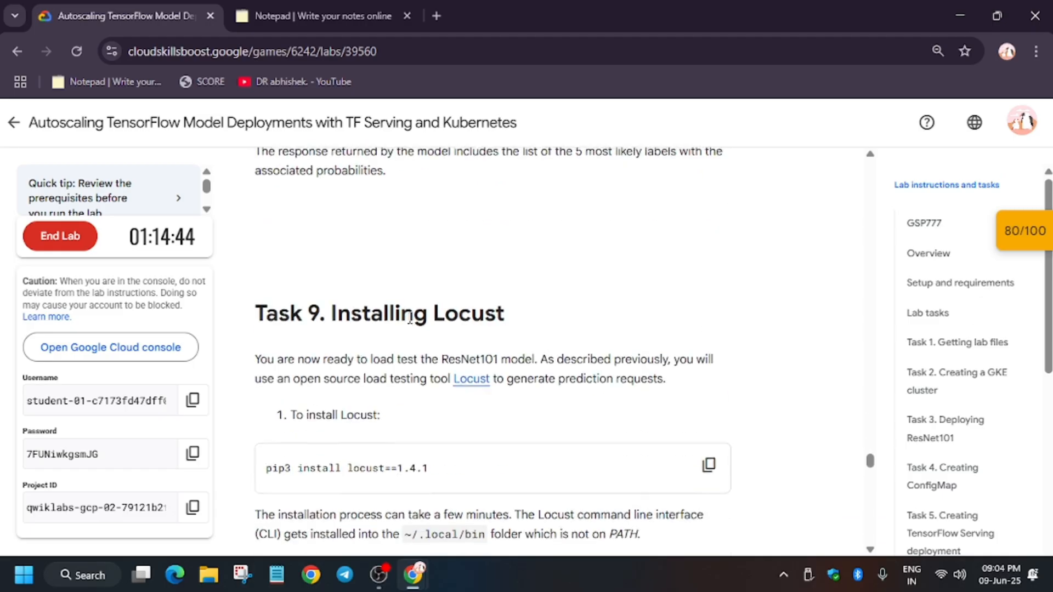
scroll("up", 3)
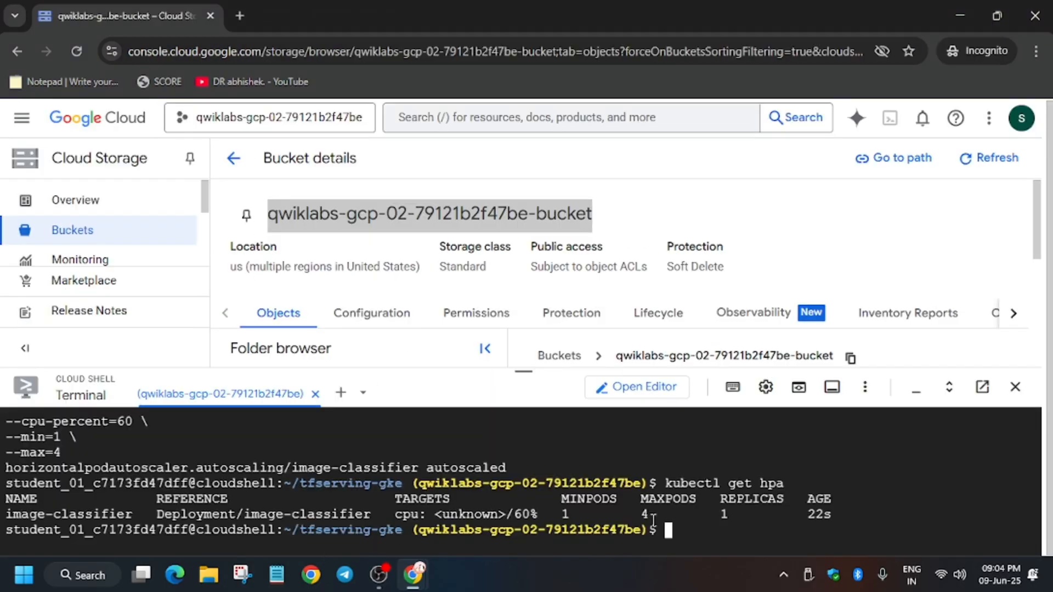
Confirm hpa shows 1% CPU against 60%, view profile activity, and return to the lab.
type("kubectl get hpa")
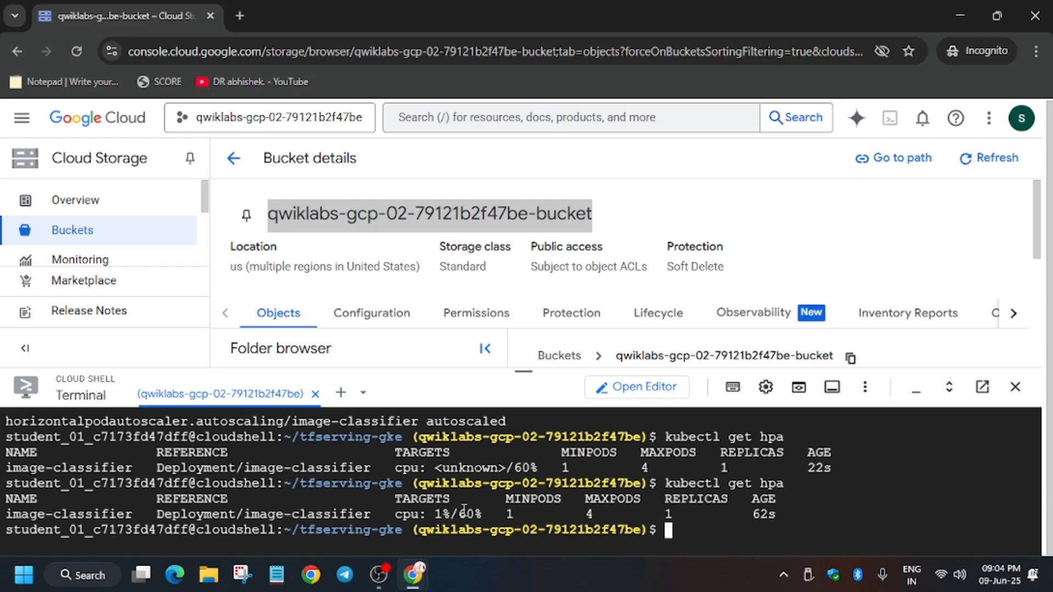
left_click(322, 15)
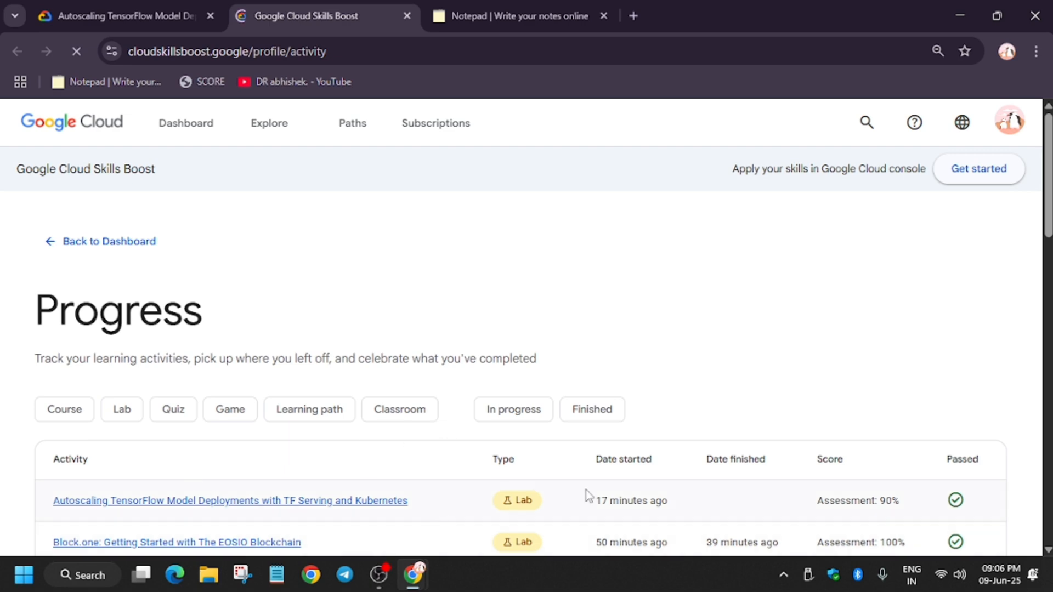
left_click(230, 500)
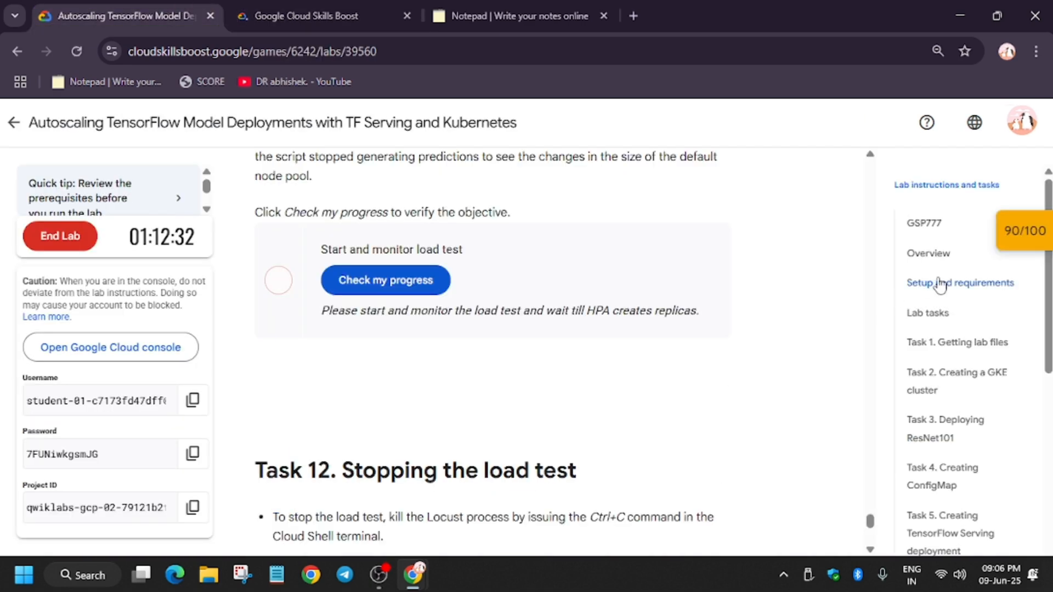